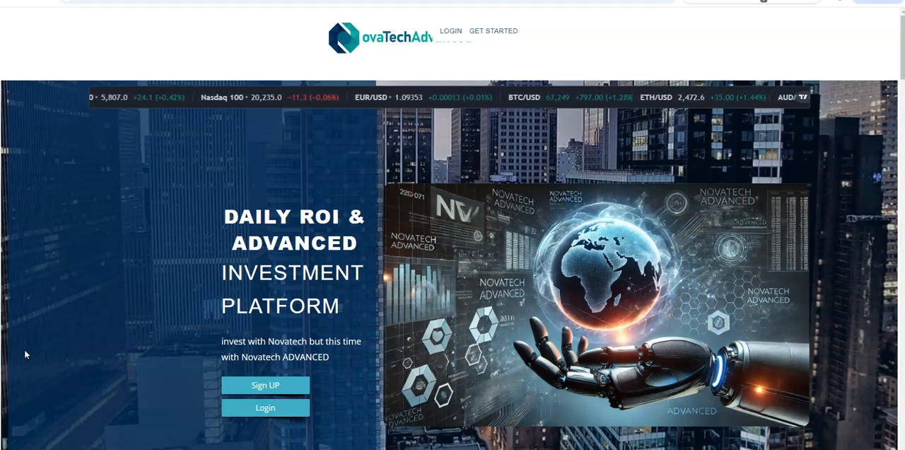
mouse_move(36, 355)
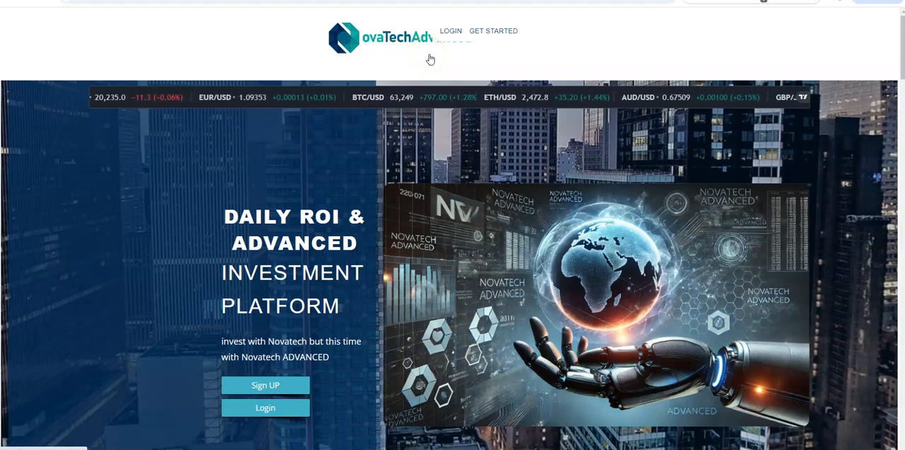
mouse_move(83, 247)
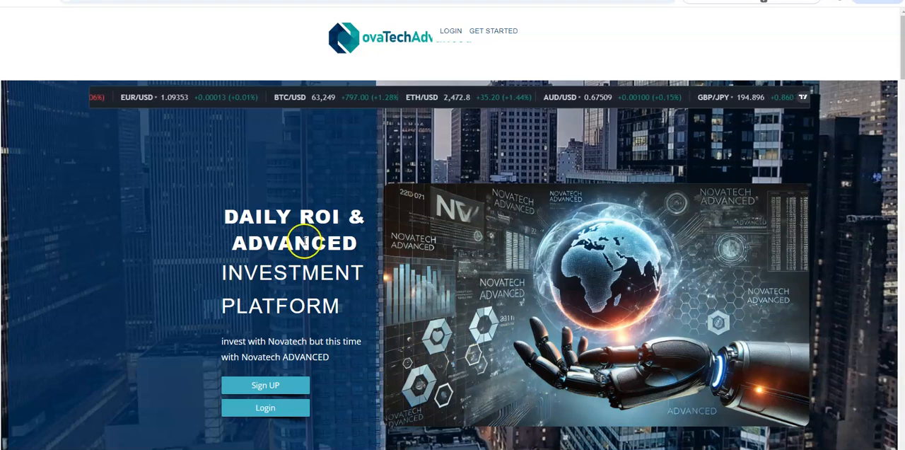
Scroll down to the Crypto Spot and Crypto Futures plan cards with their return terms.
scroll("down", 3)
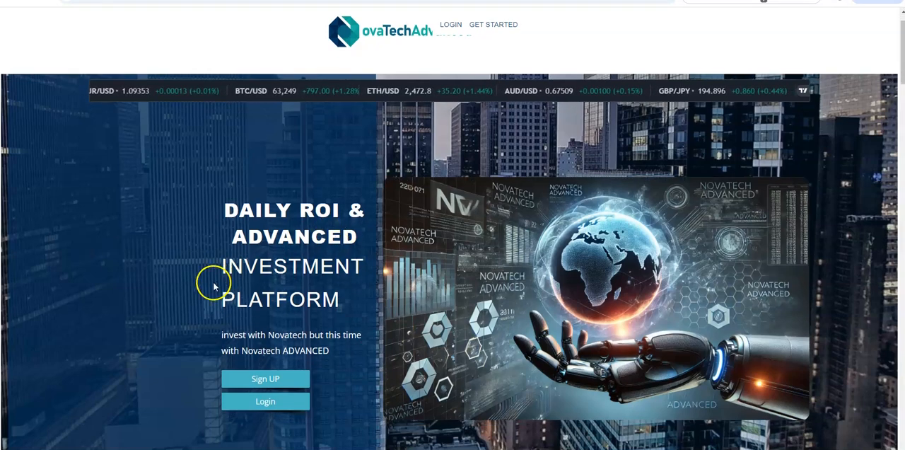
scroll("down", 3)
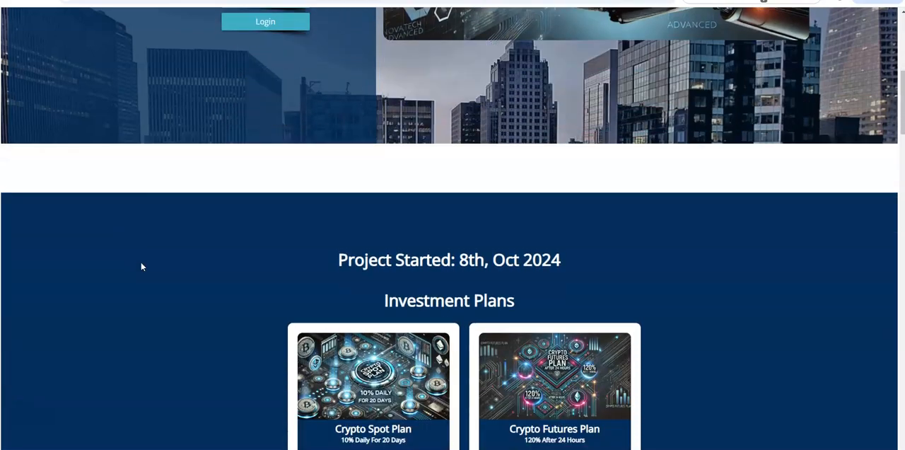
scroll("down", 3)
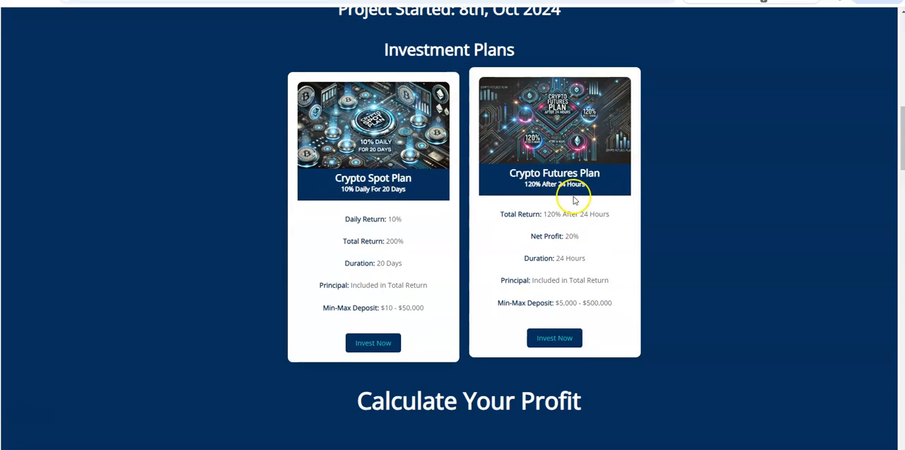
mouse_move(569, 197)
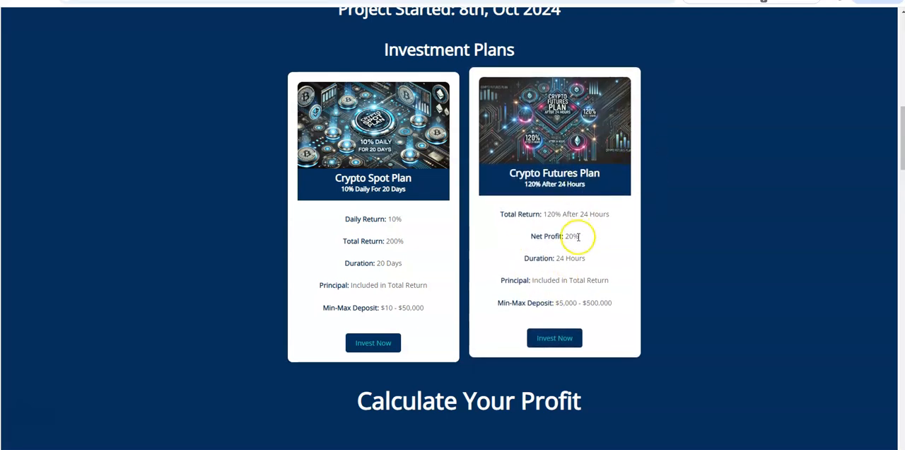
mouse_move(577, 258)
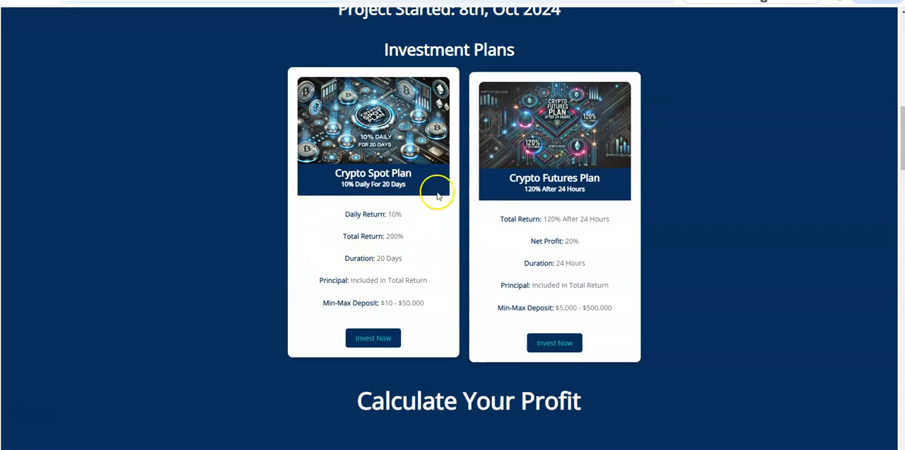
mouse_move(316, 229)
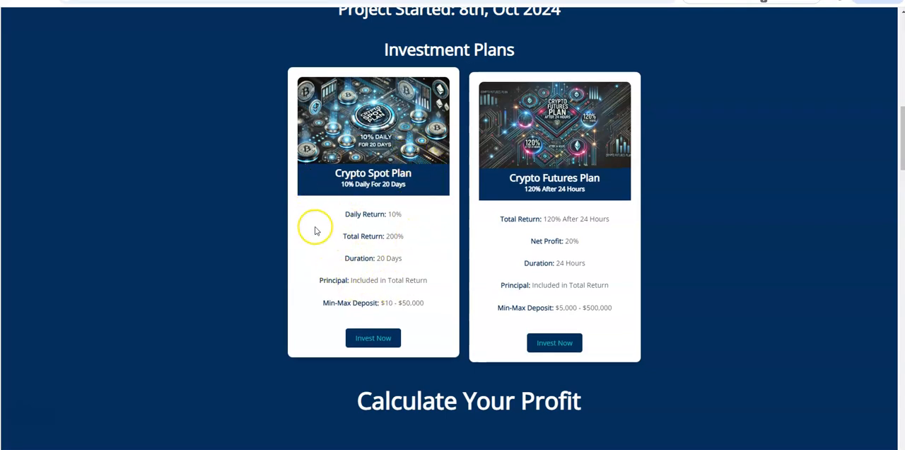
mouse_move(386, 193)
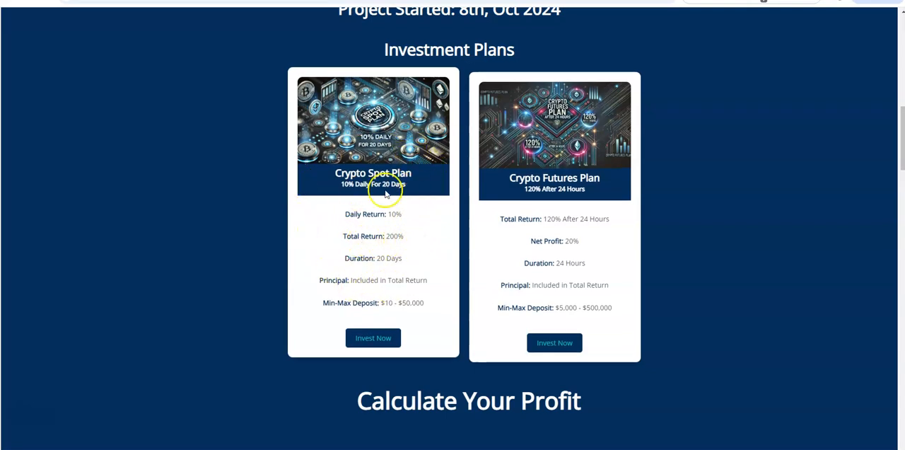
mouse_move(402, 197)
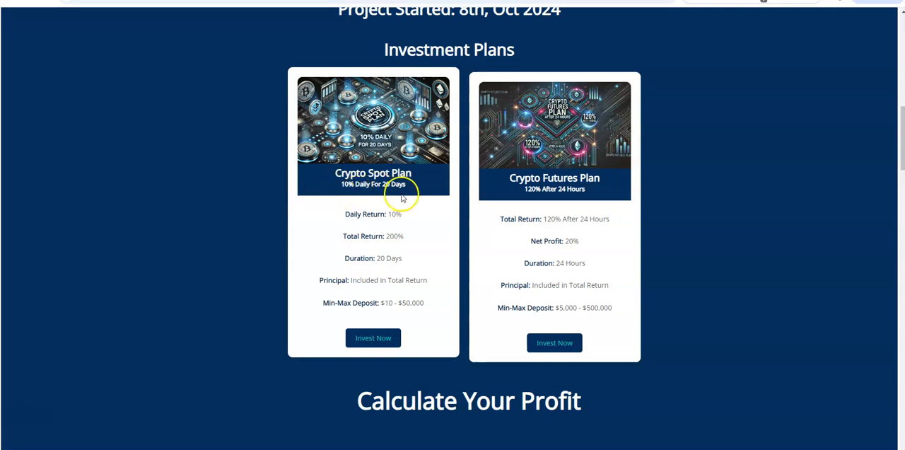
mouse_move(372, 211)
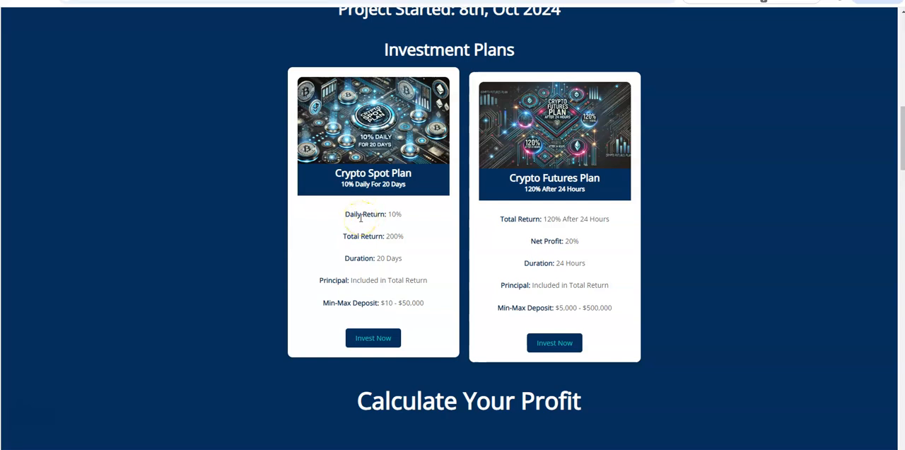
mouse_move(382, 223)
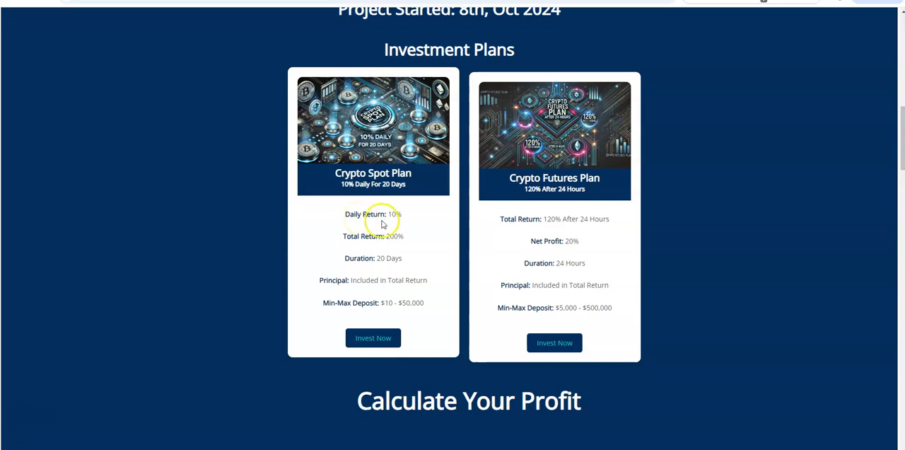
mouse_move(373, 247)
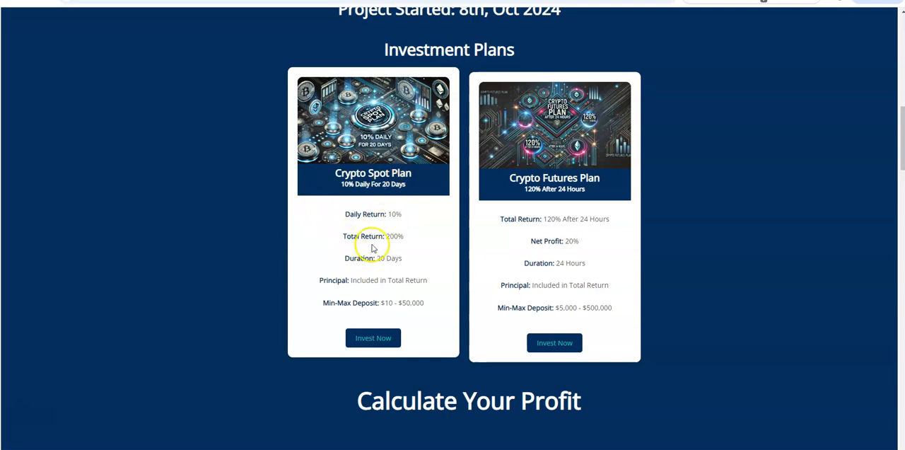
mouse_move(339, 151)
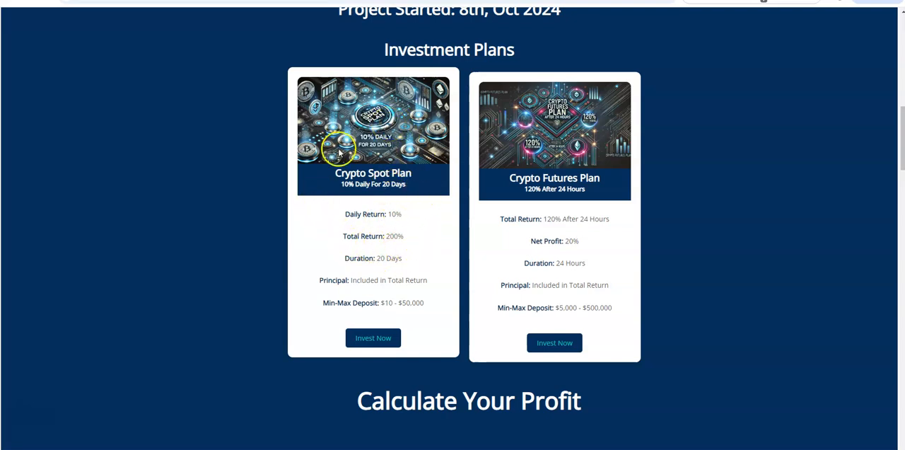
mouse_move(357, 296)
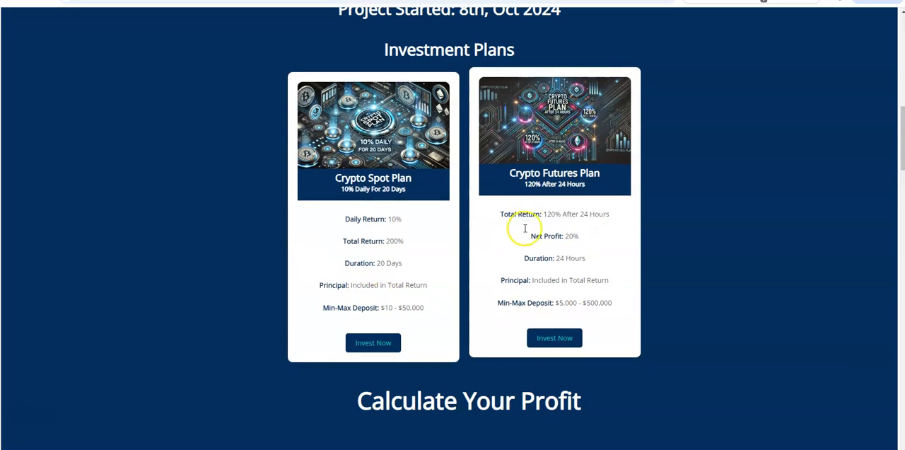
Scroll past the profit calculator to the EUR/USD price chart and technical analysis.
scroll("down", 3)
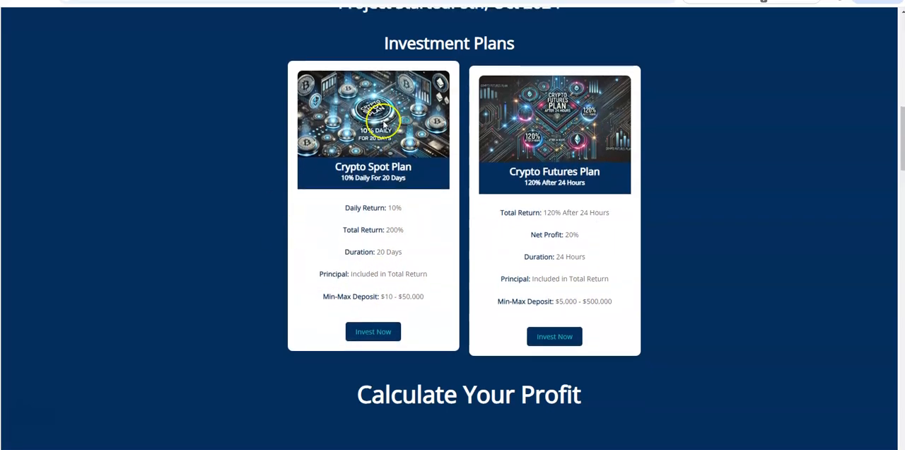
scroll("down", 3)
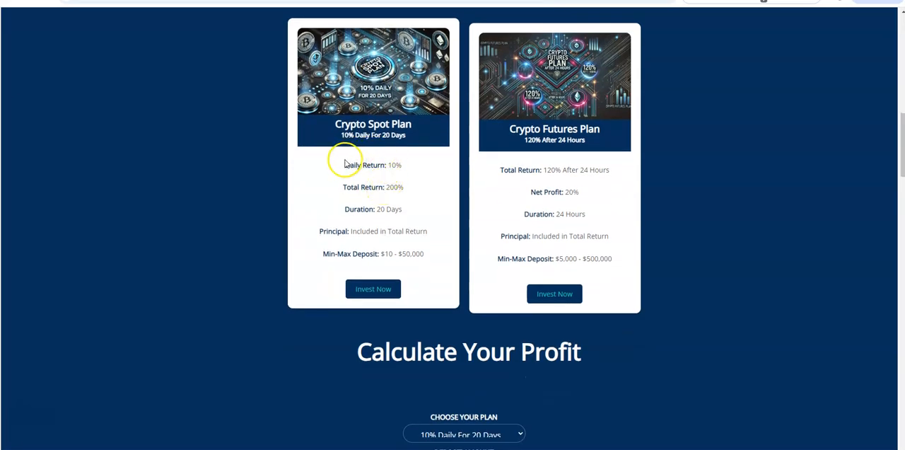
mouse_move(353, 148)
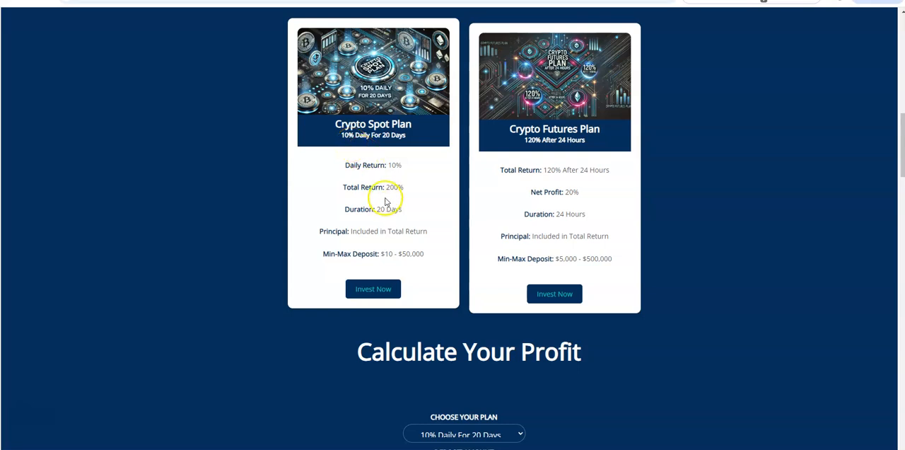
double_click(394, 187)
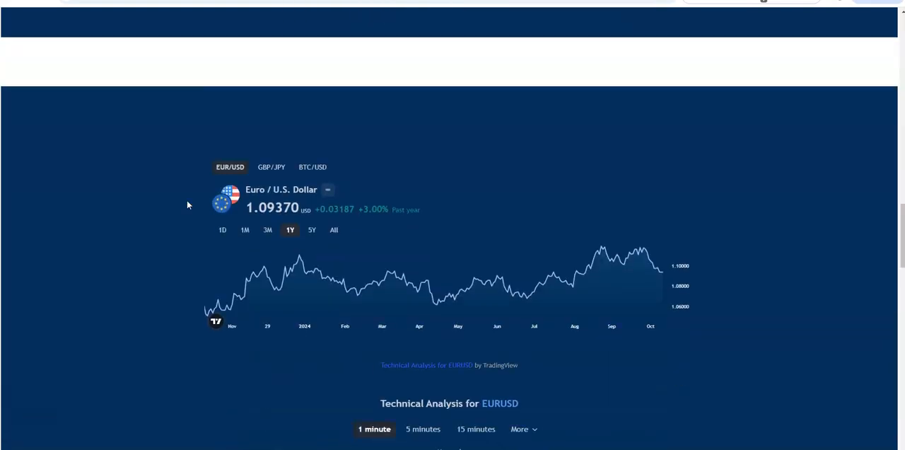
scroll("down", 3)
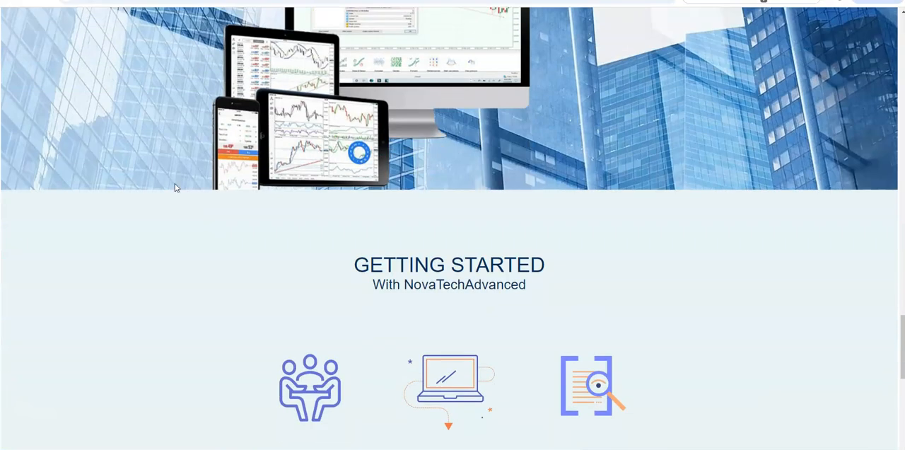
scroll("down", 3)
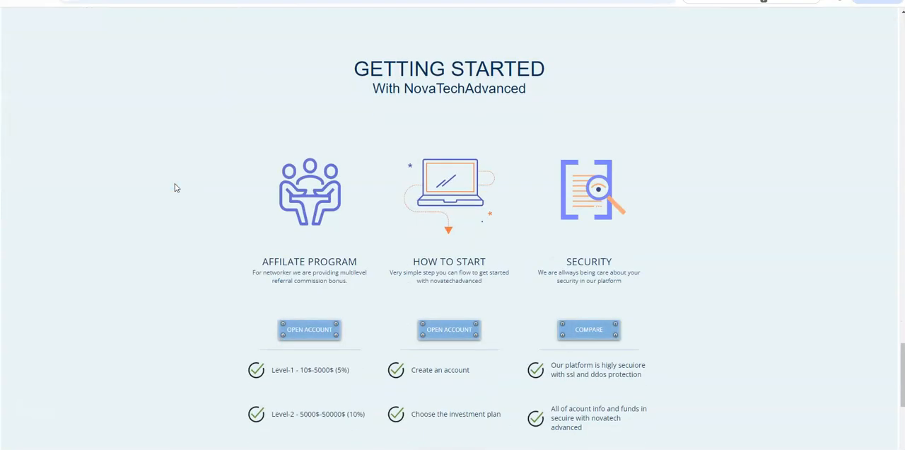
scroll("down", 3)
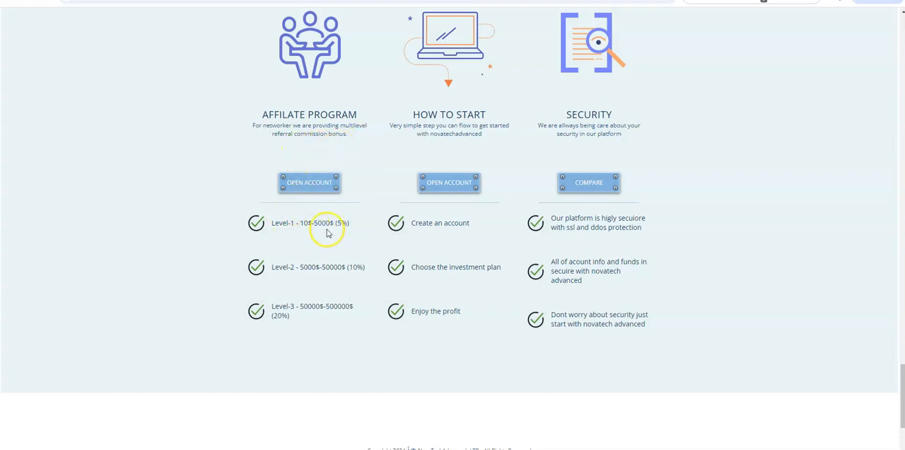
mouse_move(349, 233)
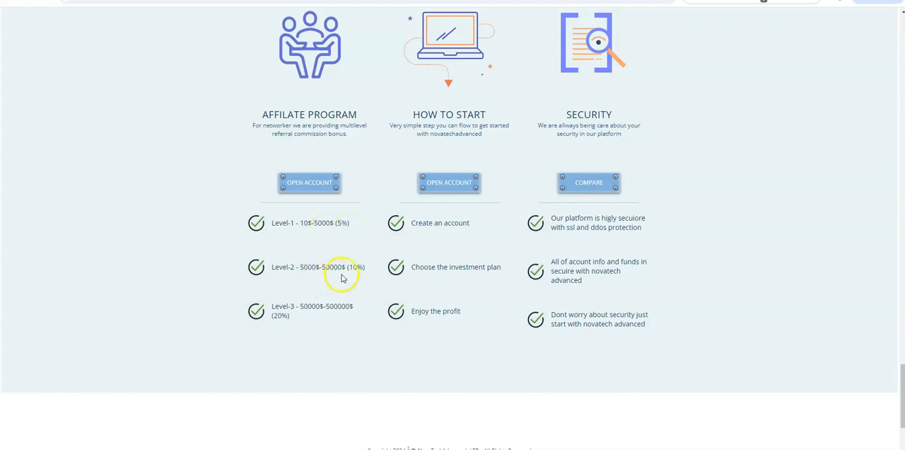
mouse_move(361, 276)
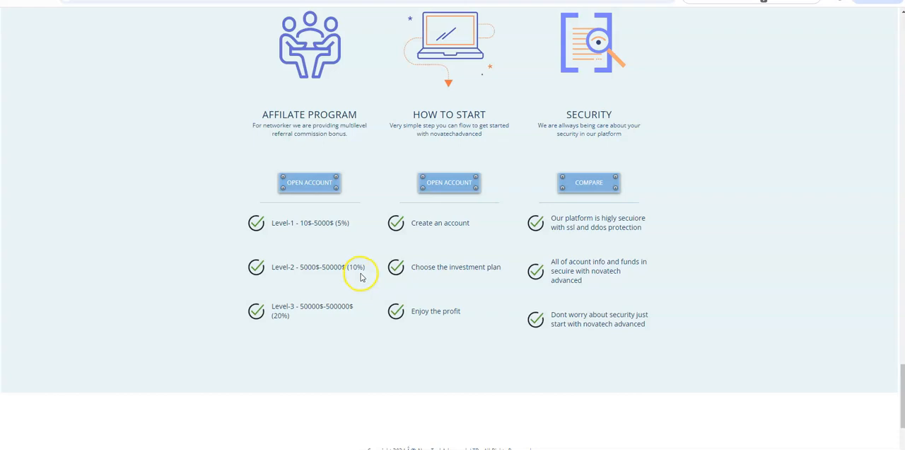
mouse_move(320, 317)
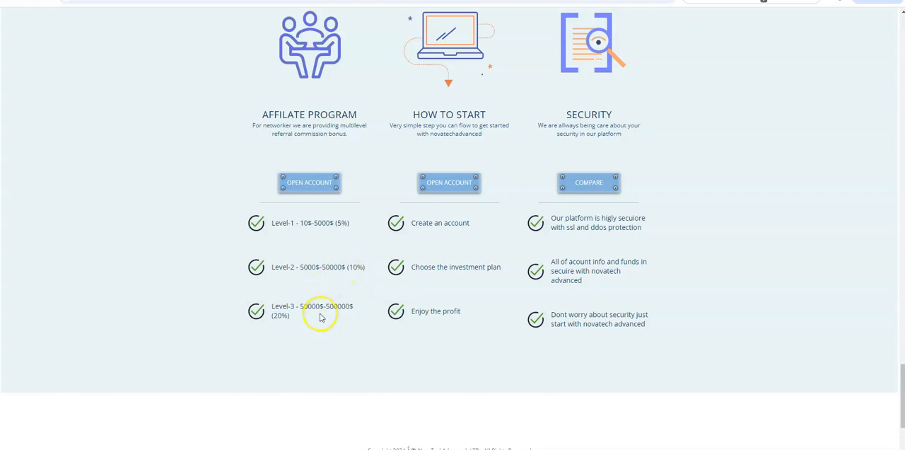
mouse_move(290, 324)
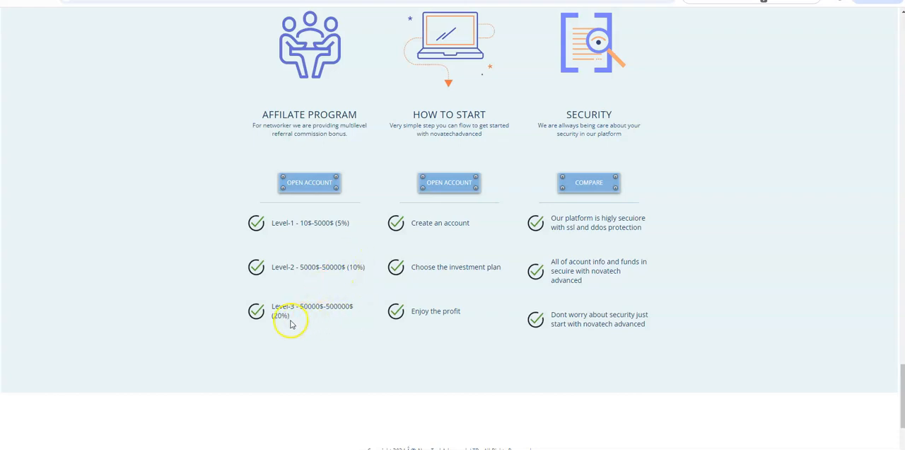
mouse_move(307, 222)
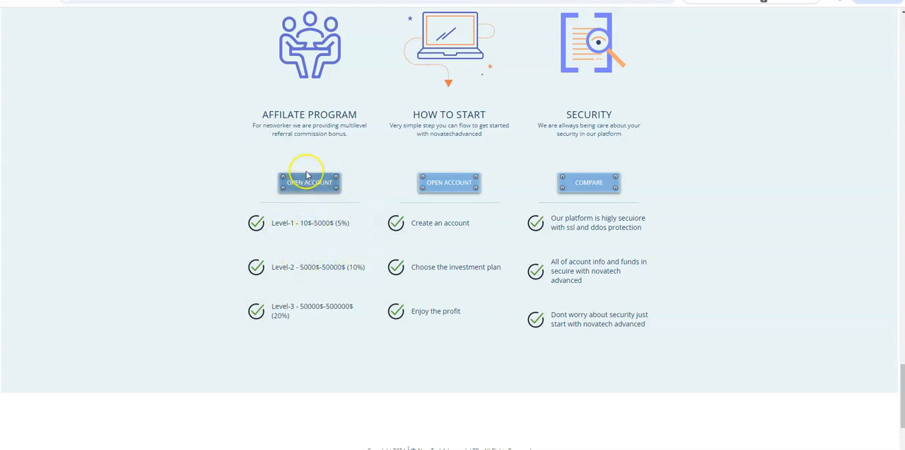
mouse_move(239, 258)
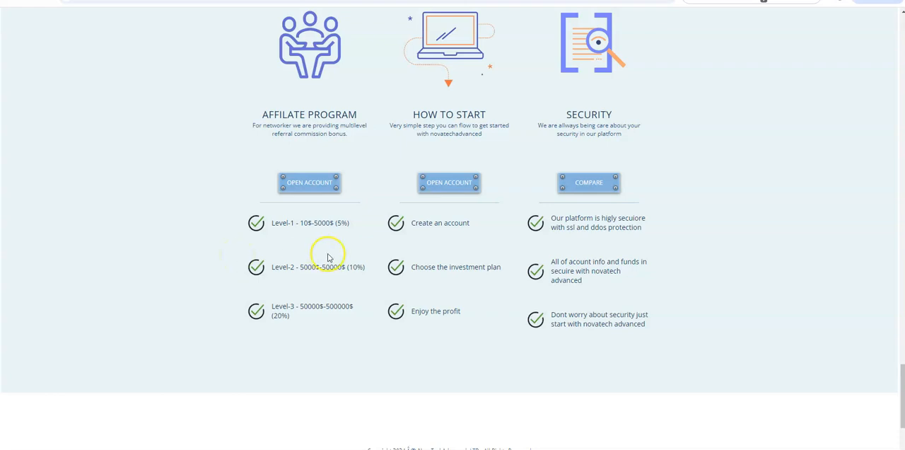
mouse_move(274, 251)
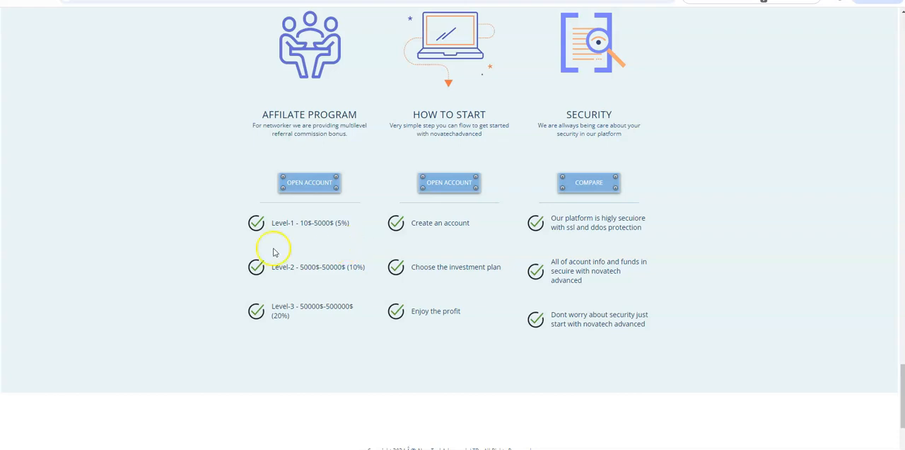
mouse_move(293, 278)
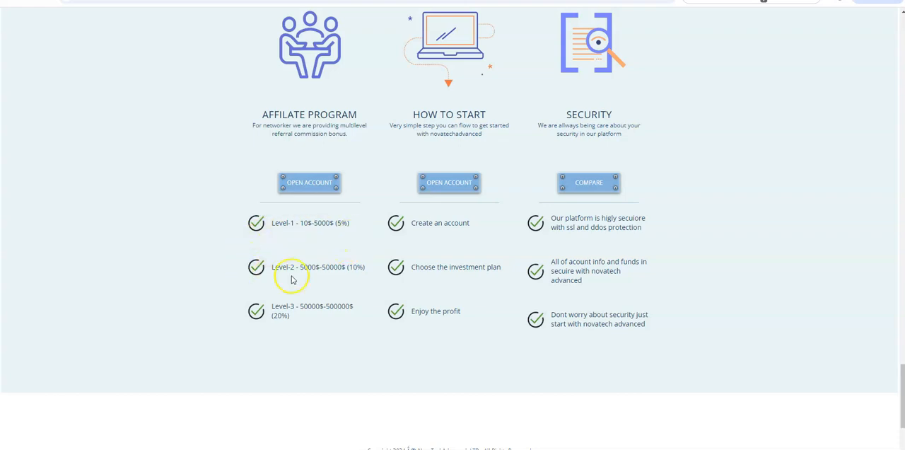
mouse_move(380, 189)
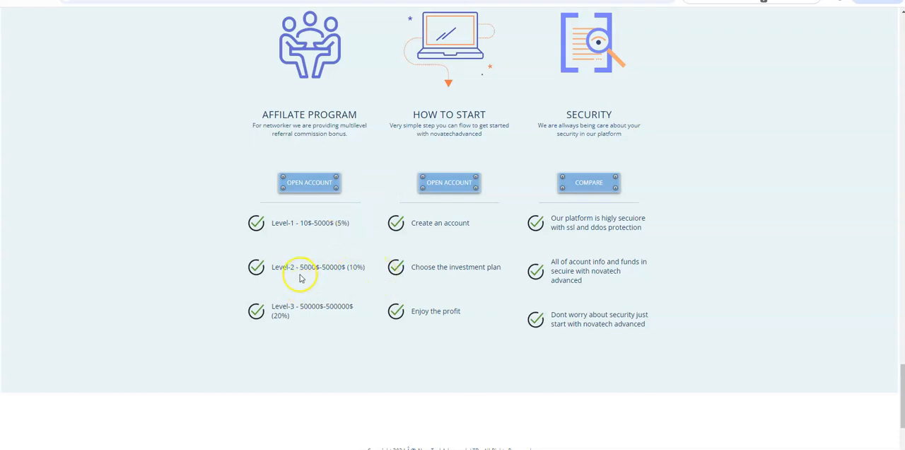
mouse_move(282, 238)
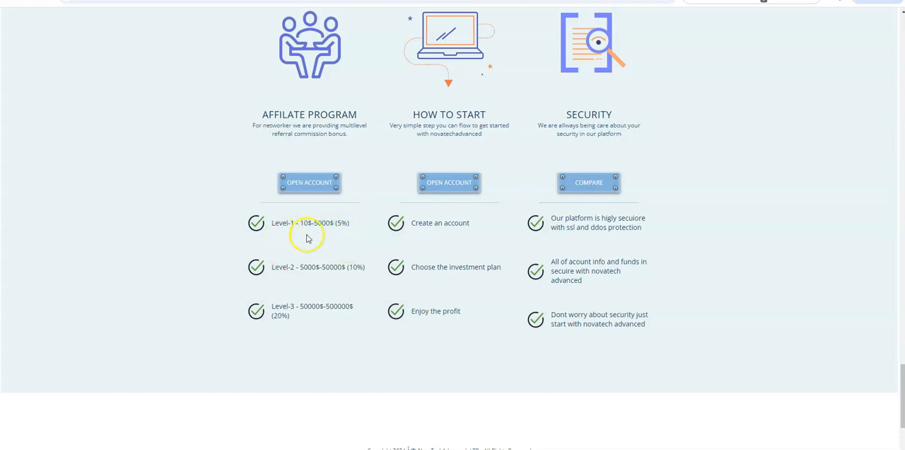
mouse_move(291, 245)
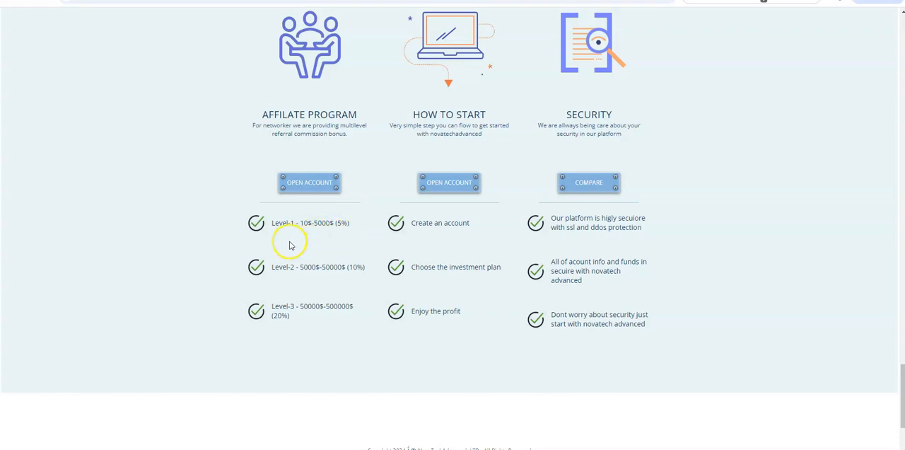
mouse_move(292, 239)
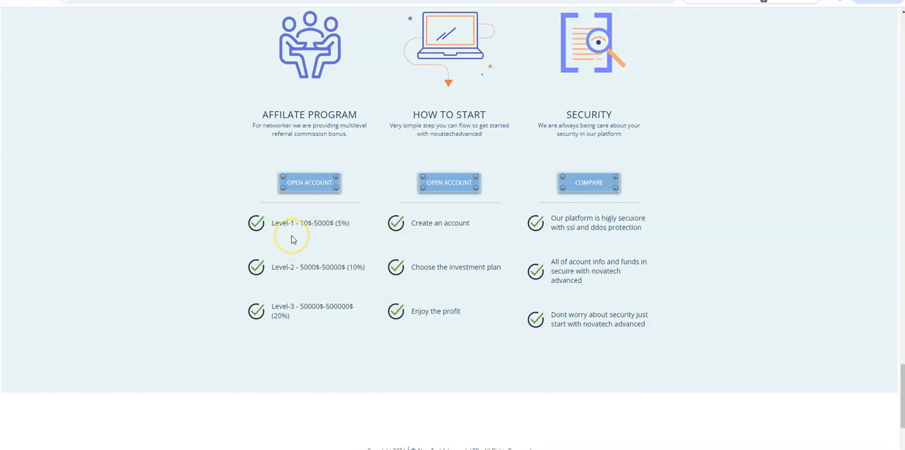
mouse_move(297, 244)
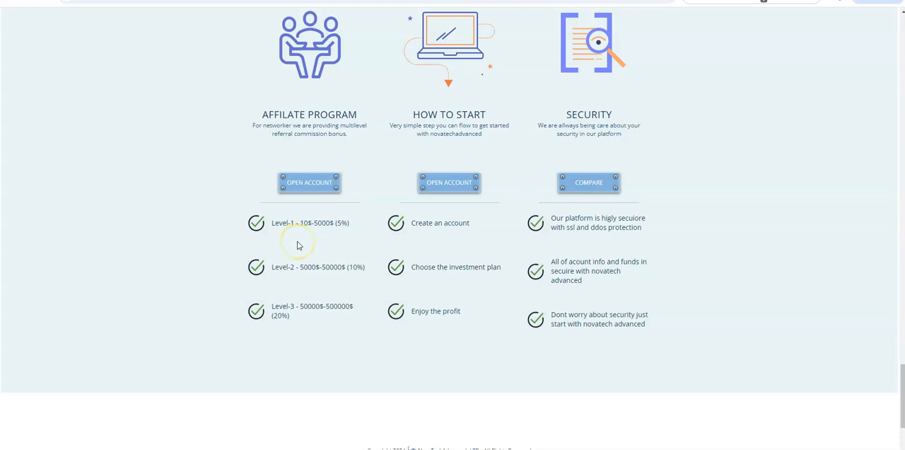
mouse_move(311, 294)
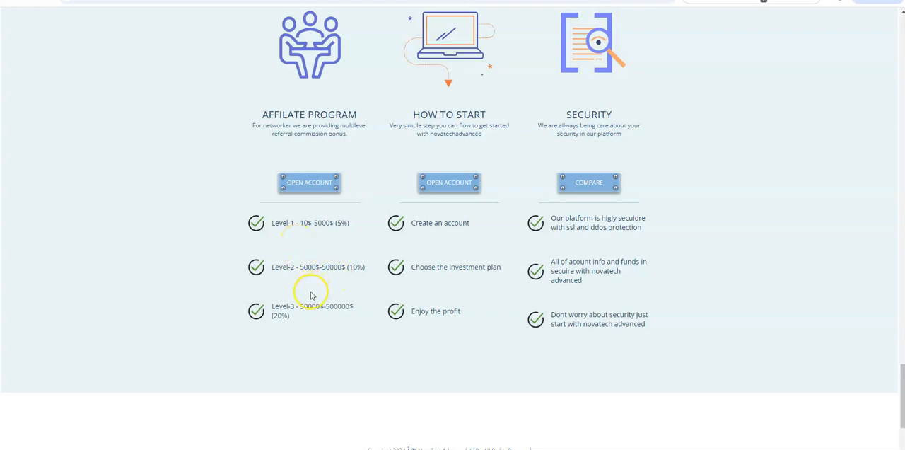
mouse_move(324, 238)
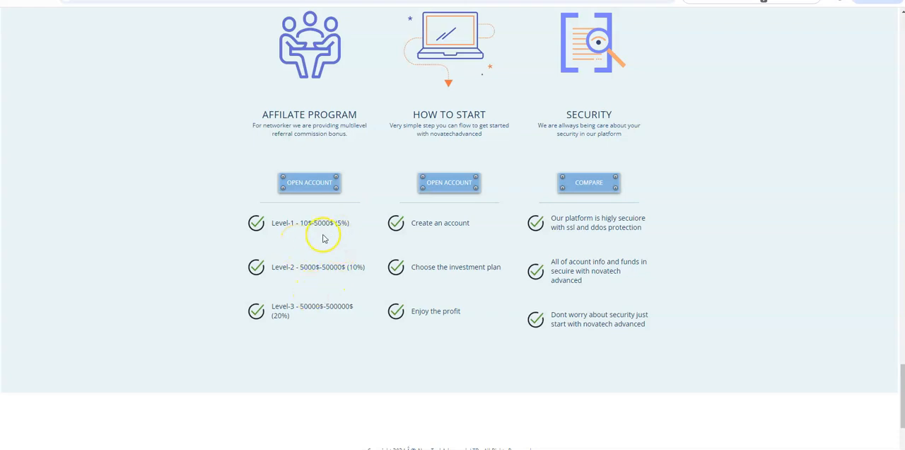
mouse_move(338, 252)
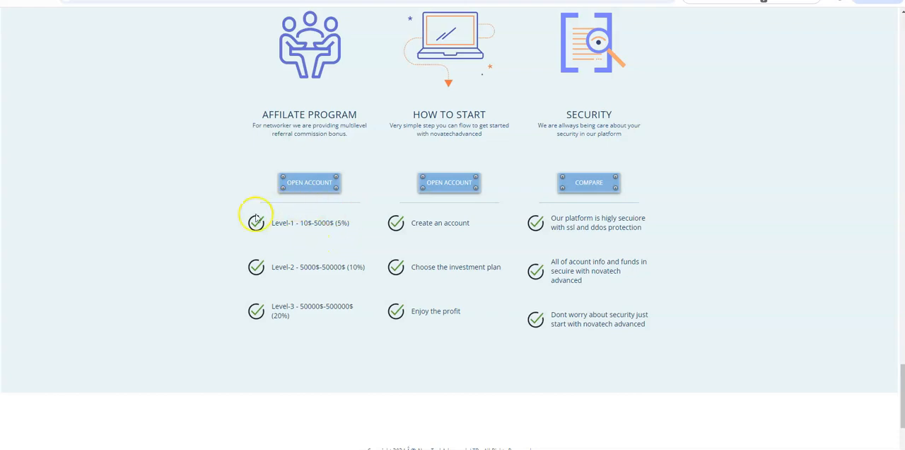
mouse_move(315, 231)
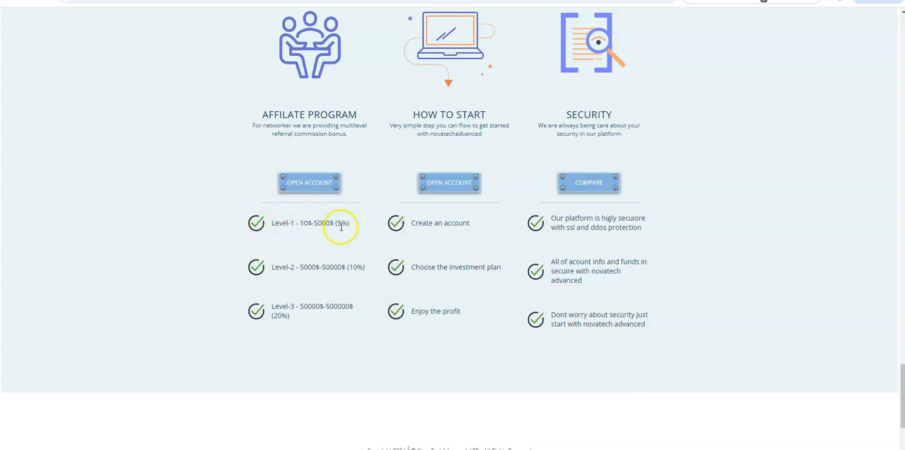
mouse_move(337, 236)
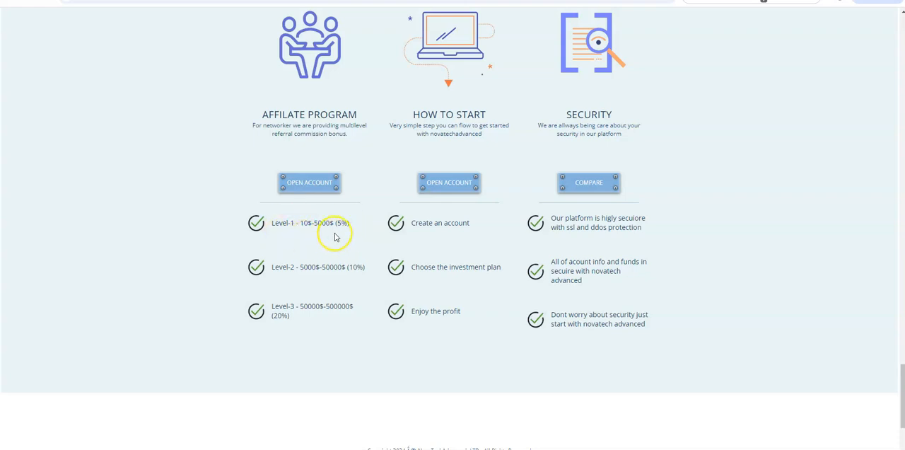
mouse_move(297, 256)
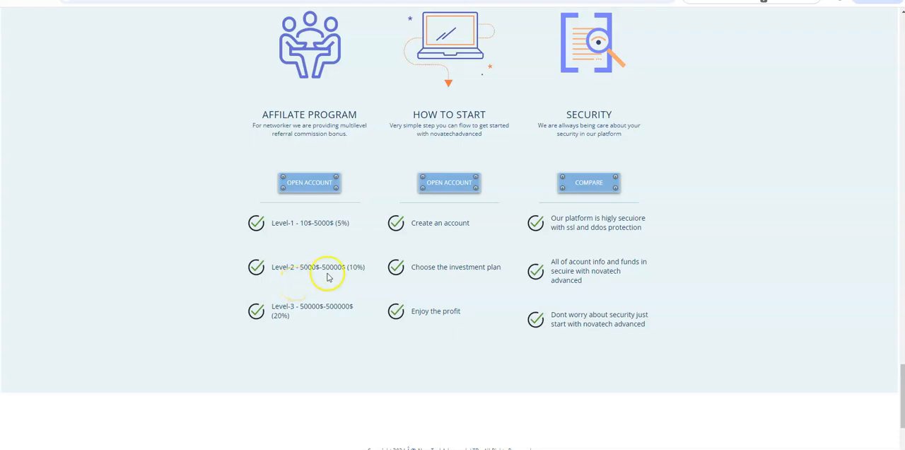
mouse_move(288, 271)
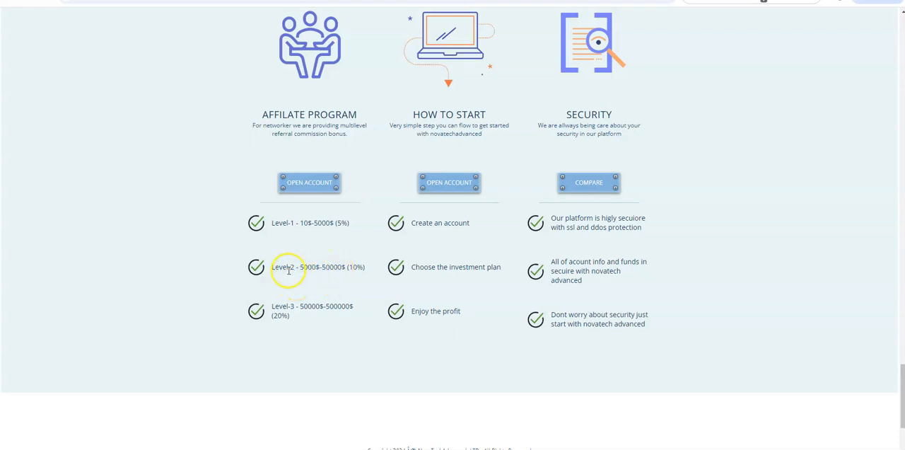
mouse_move(317, 278)
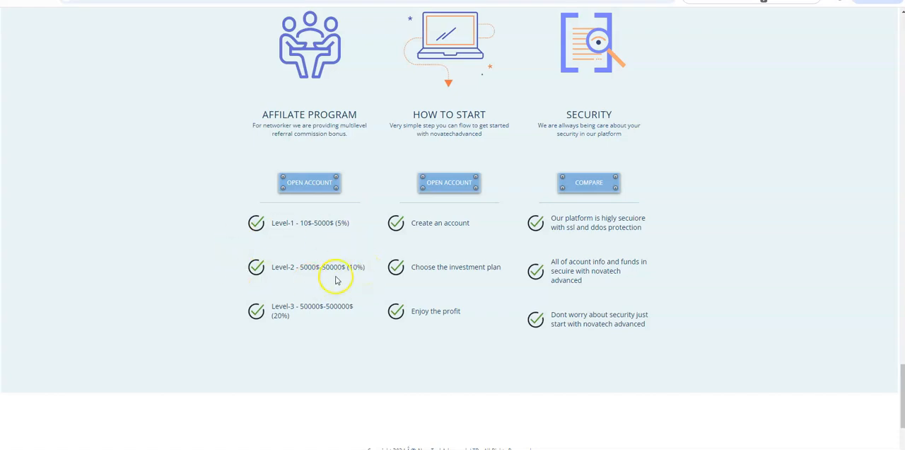
mouse_move(318, 316)
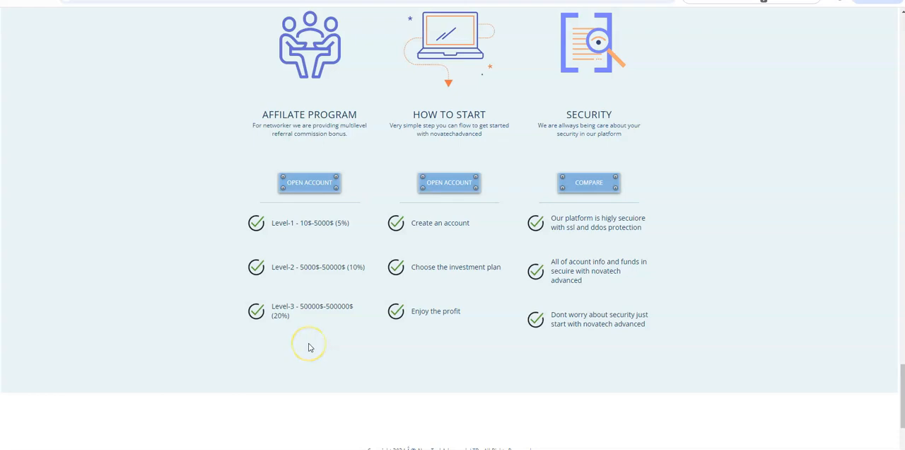
mouse_move(266, 298)
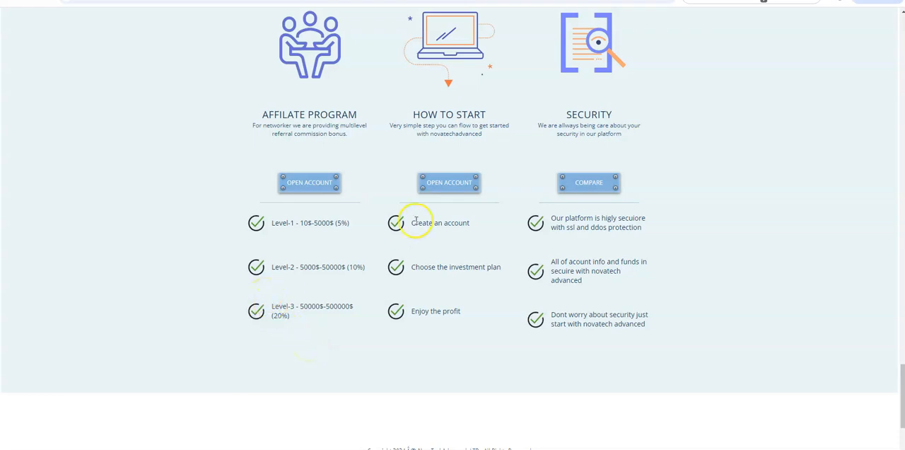
mouse_move(333, 256)
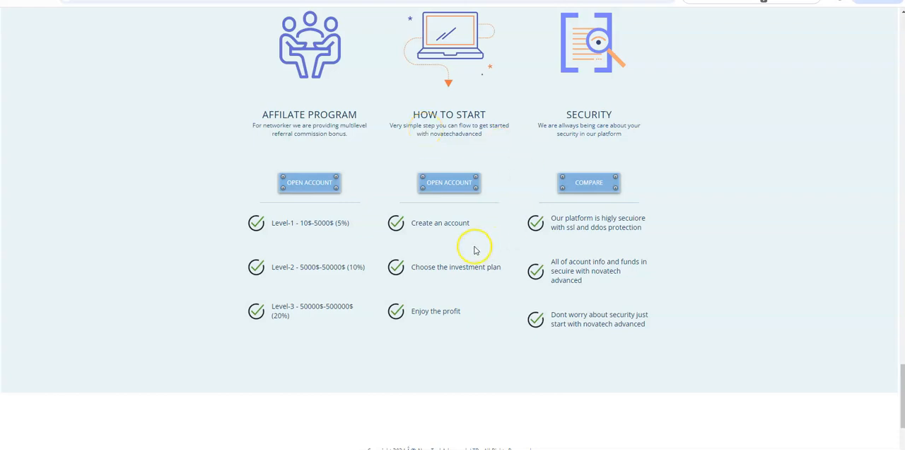
mouse_move(474, 278)
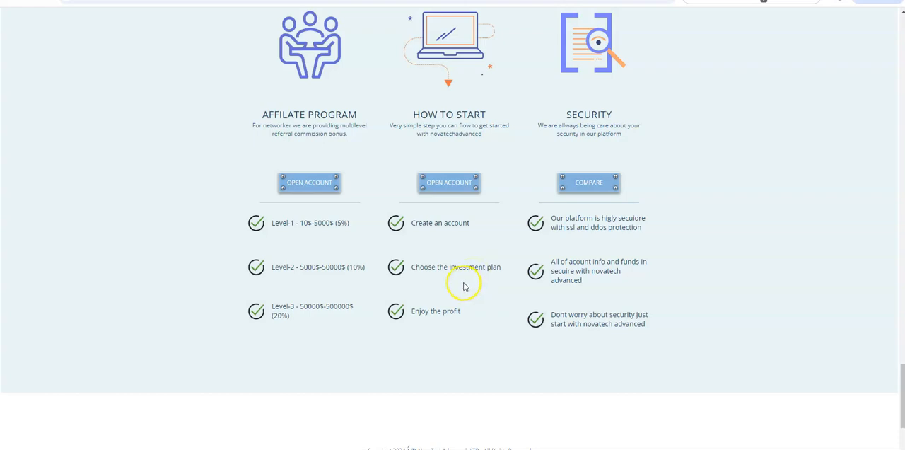
mouse_move(463, 286)
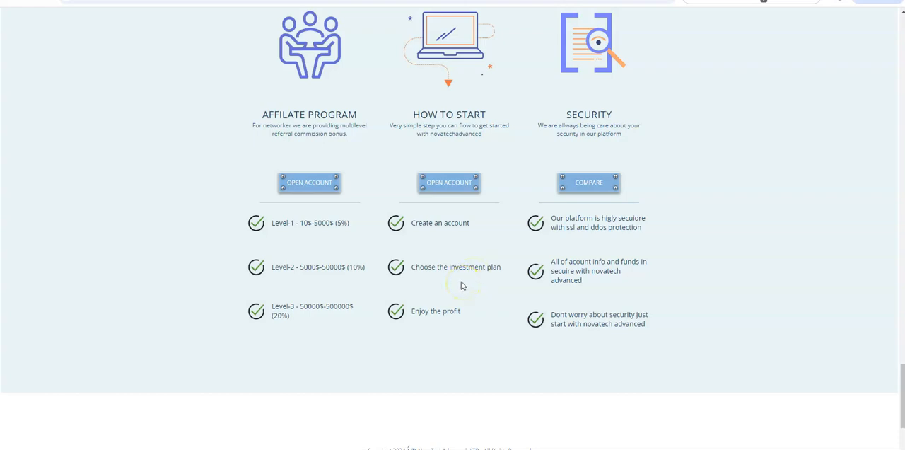
mouse_move(623, 149)
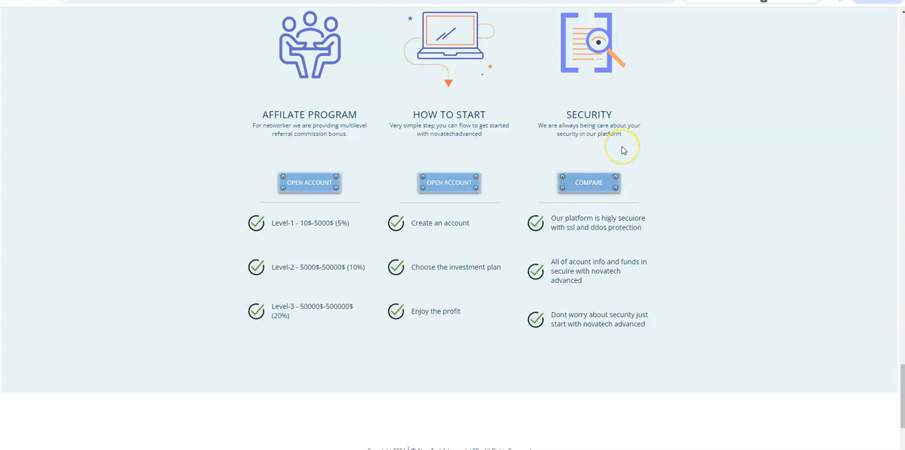
mouse_move(721, 182)
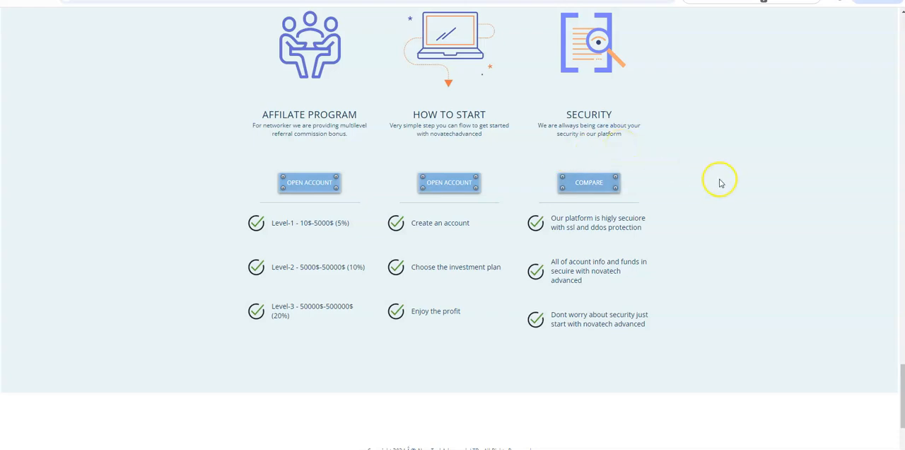
mouse_move(575, 246)
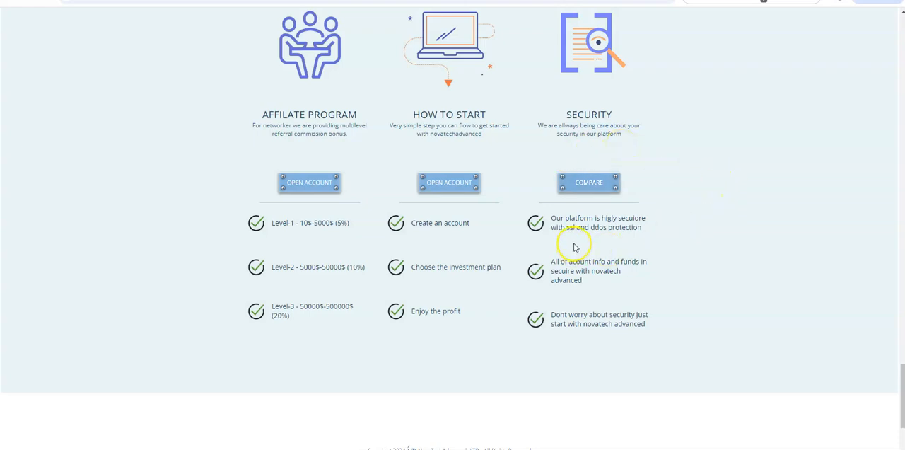
mouse_move(619, 244)
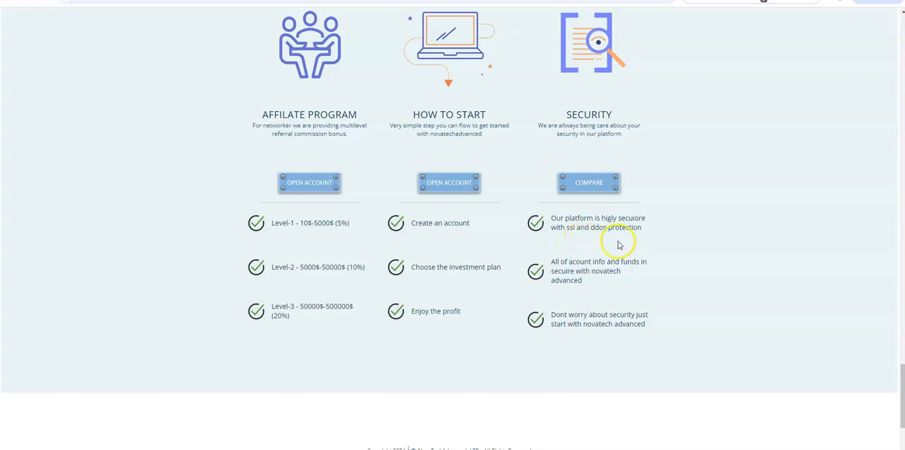
mouse_move(607, 244)
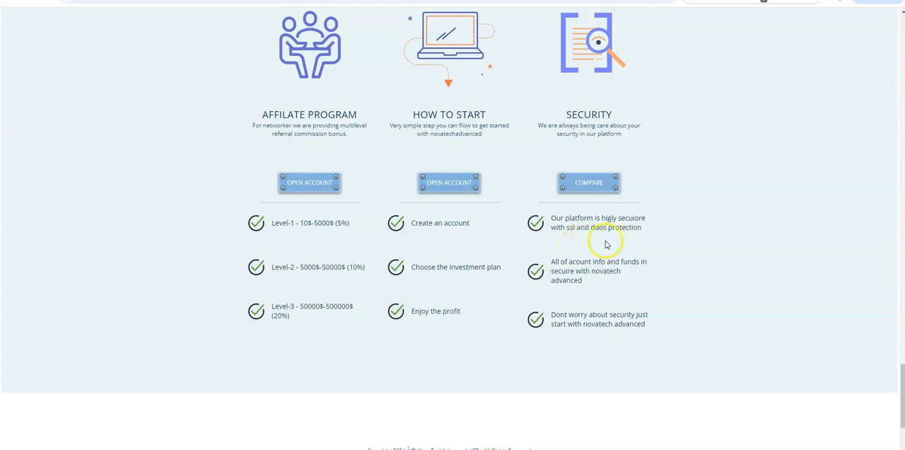
scroll("down", 3)
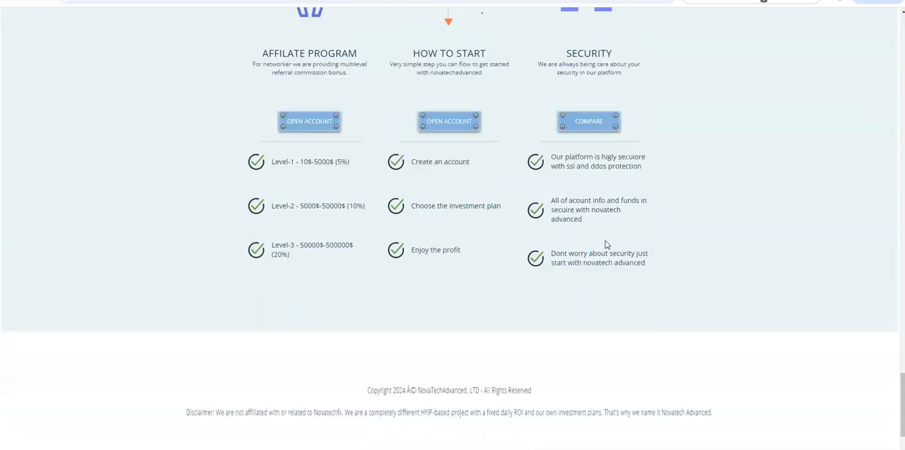
scroll("down", 3)
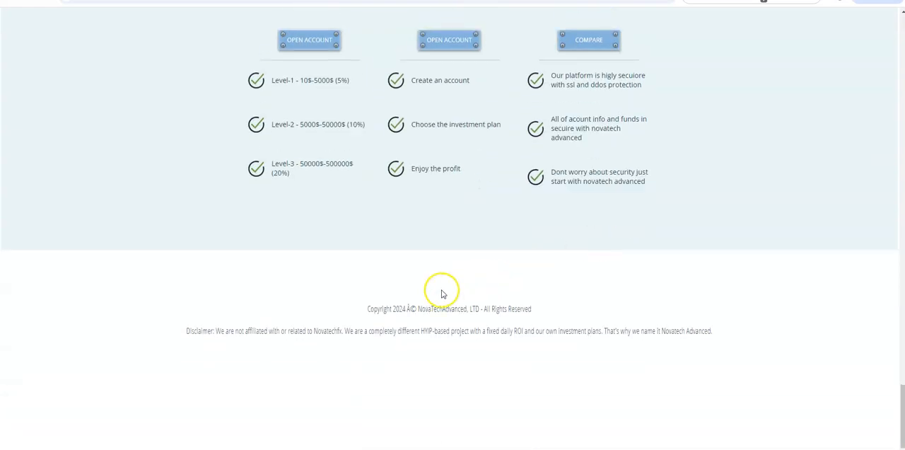
mouse_move(248, 339)
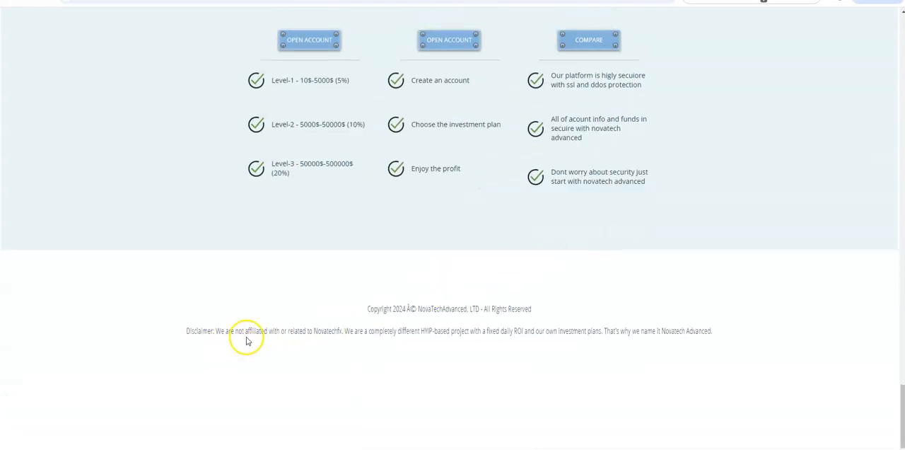
mouse_move(346, 342)
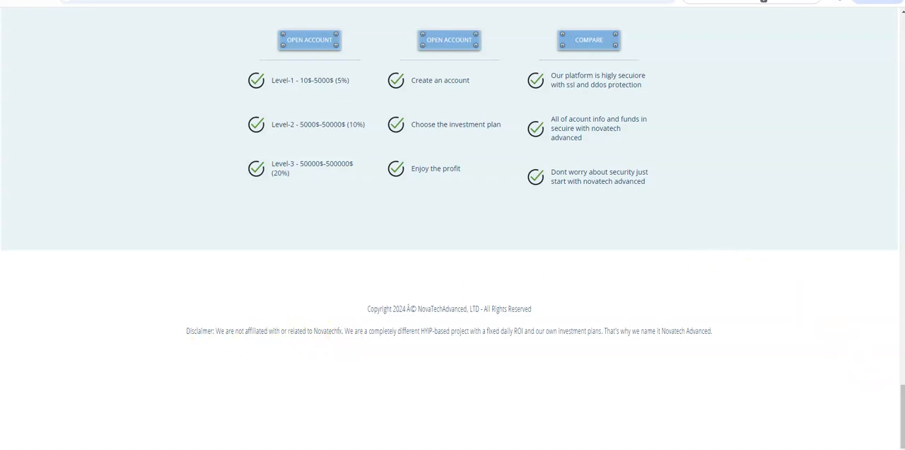
scroll("up", 3)
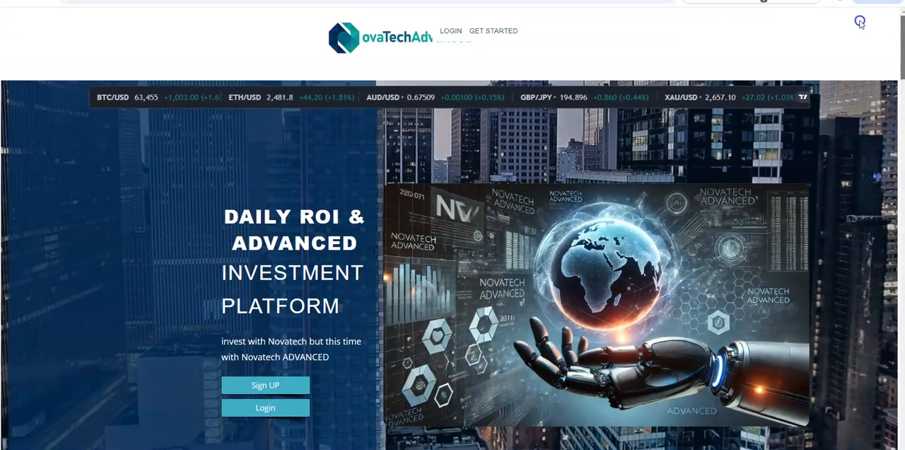
scroll("down", 3)
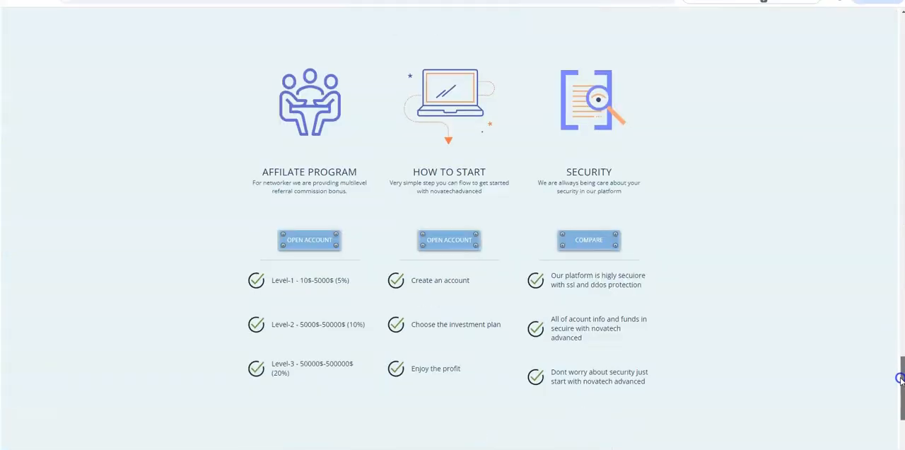
scroll("down", 3)
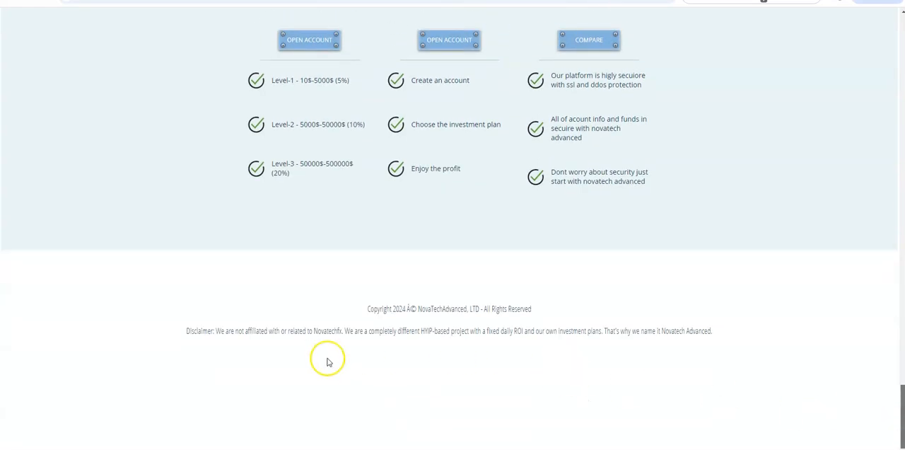
mouse_move(447, 343)
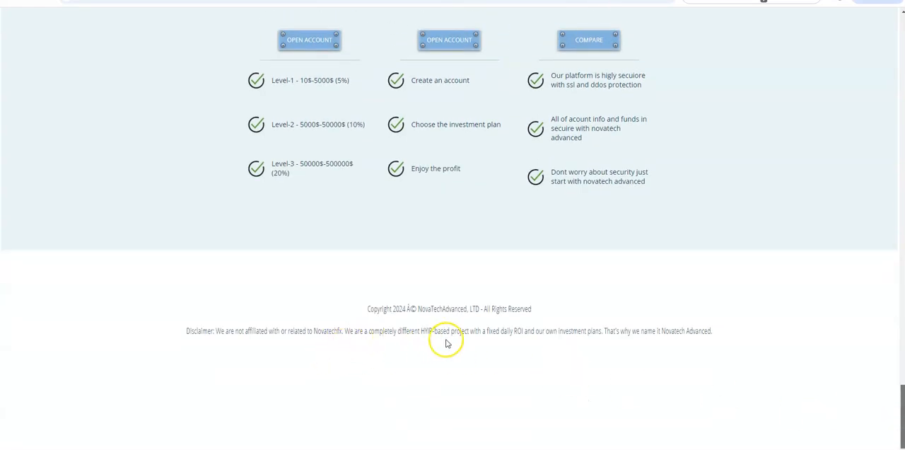
mouse_move(505, 343)
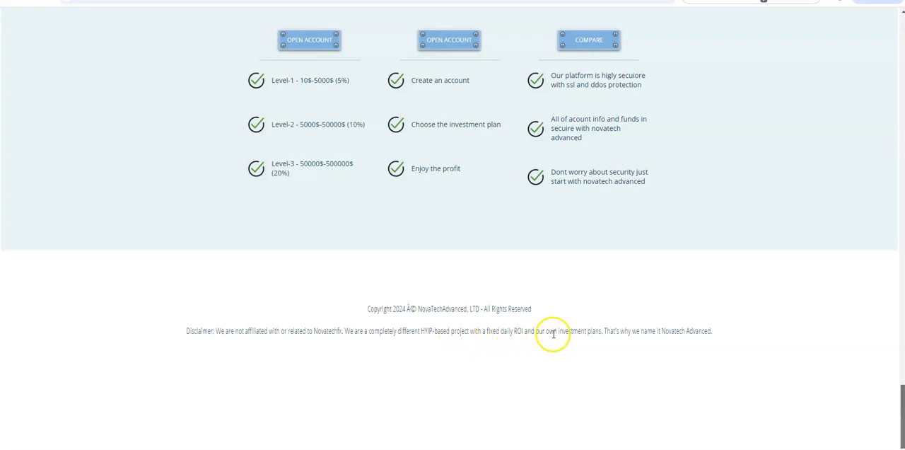
mouse_move(664, 343)
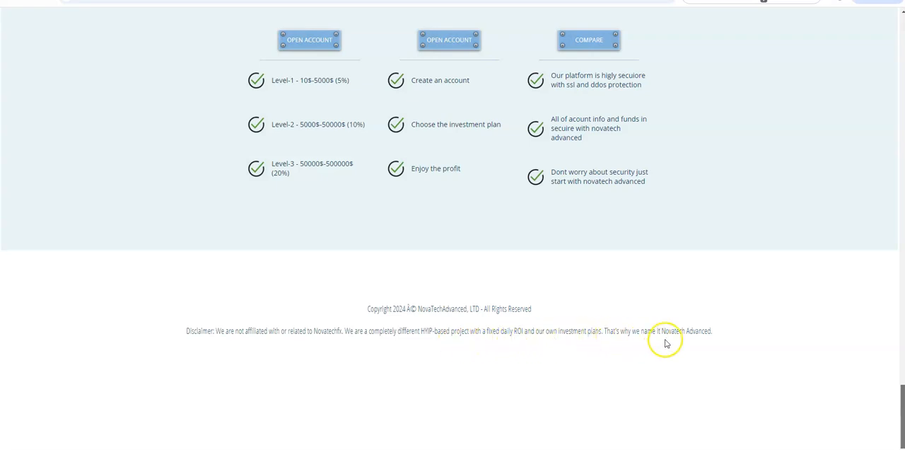
mouse_move(746, 347)
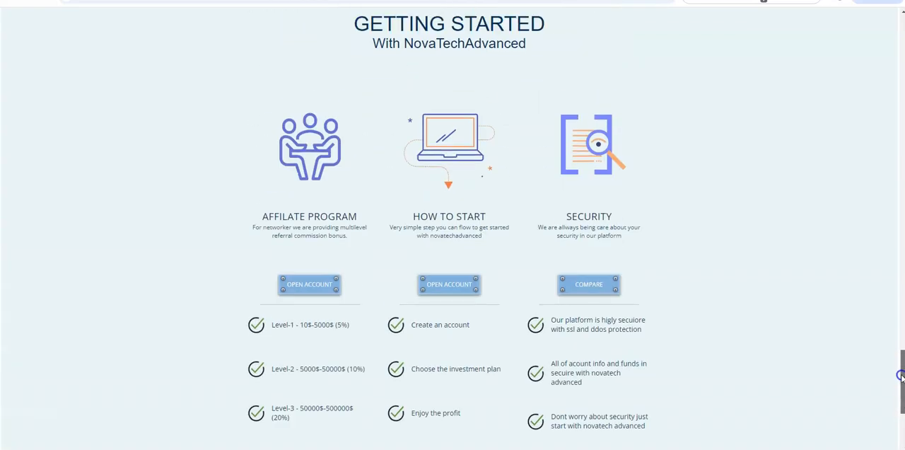
scroll("down", 3)
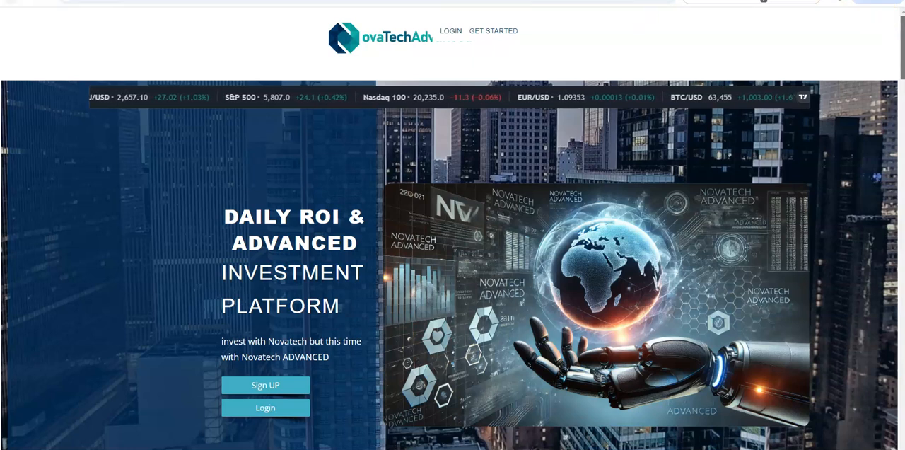
left_click(265, 407)
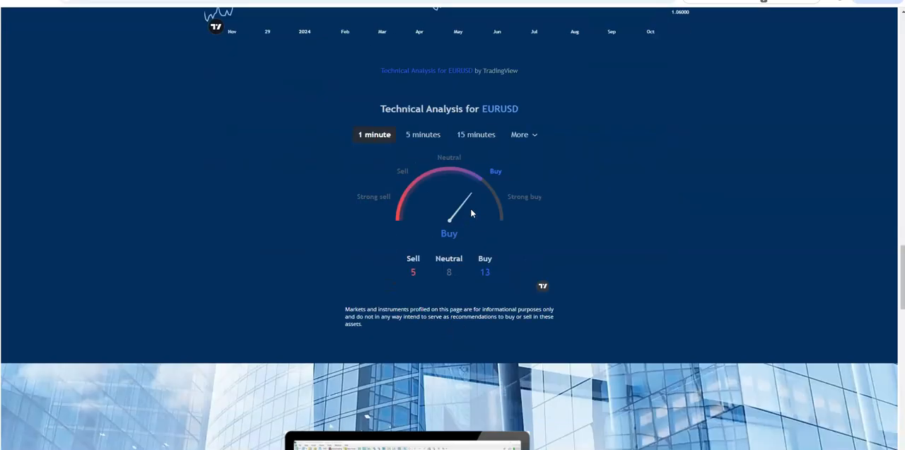
scroll("down", 3)
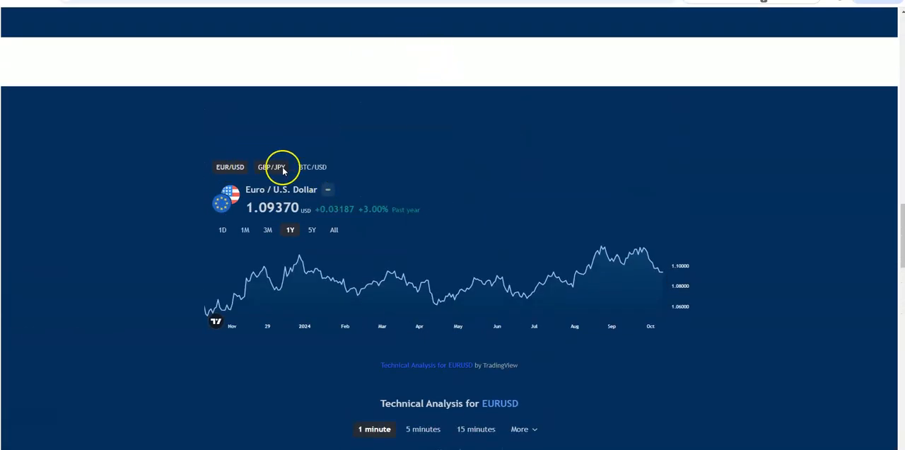
scroll("down", 3)
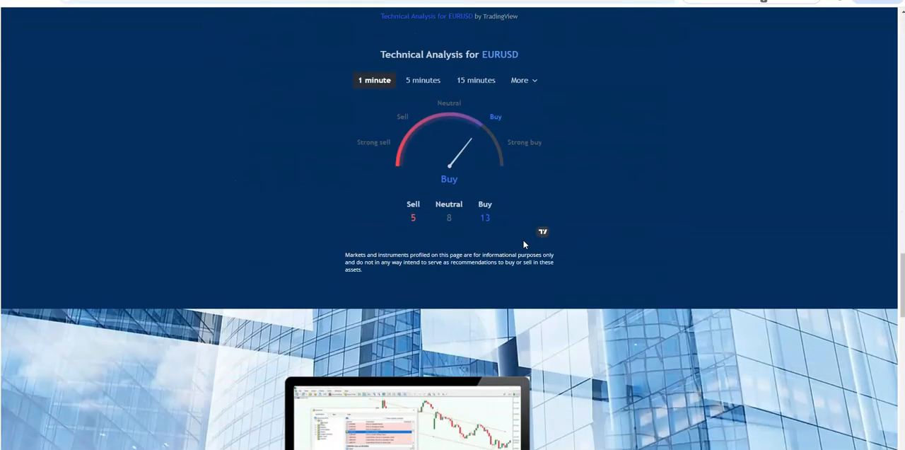
scroll("down", 3)
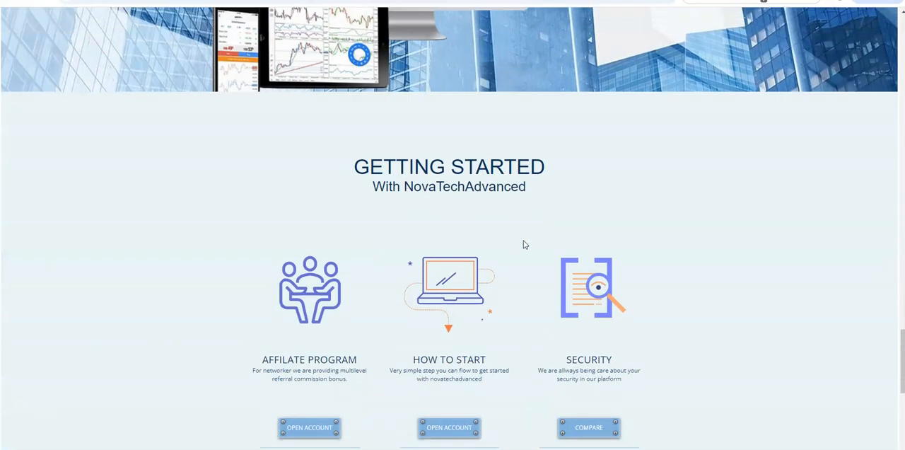
scroll("down", 3)
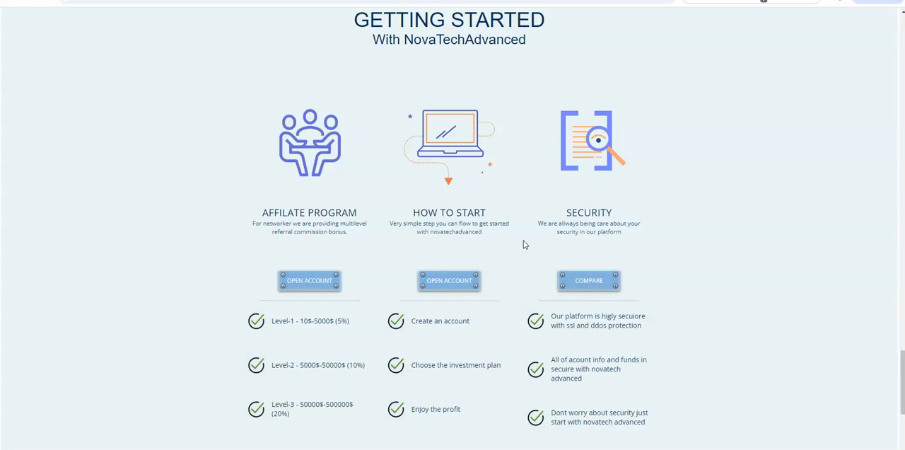
scroll("down", 3)
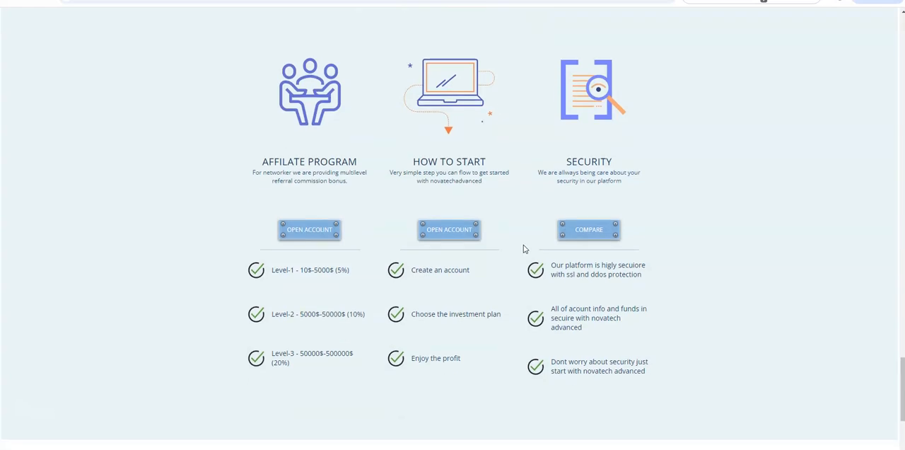
scroll("down", 3)
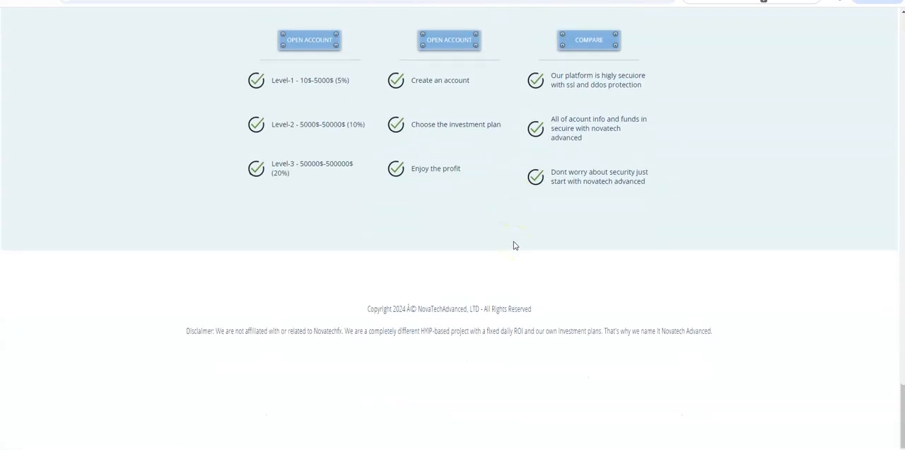
mouse_move(837, 396)
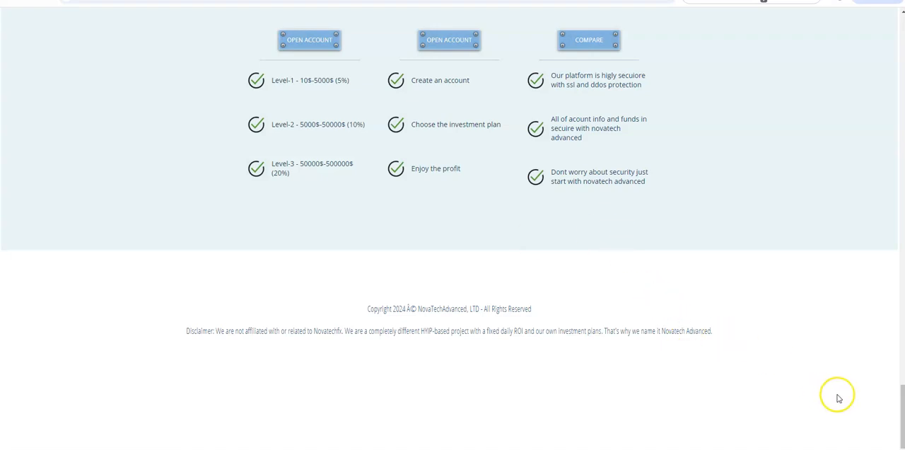
mouse_move(901, 401)
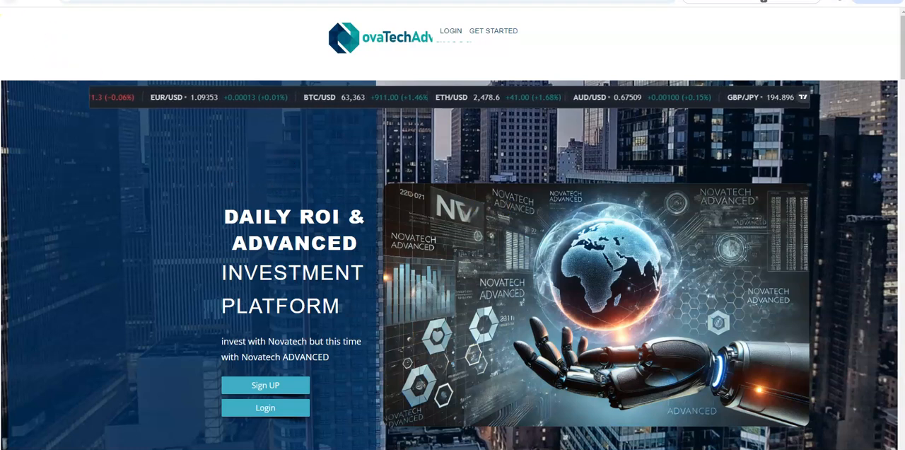
left_click(265, 408)
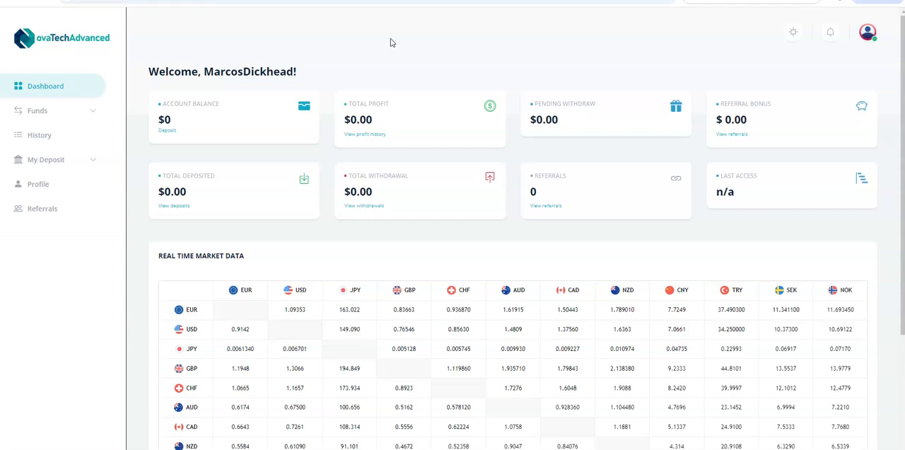
mouse_move(222, 83)
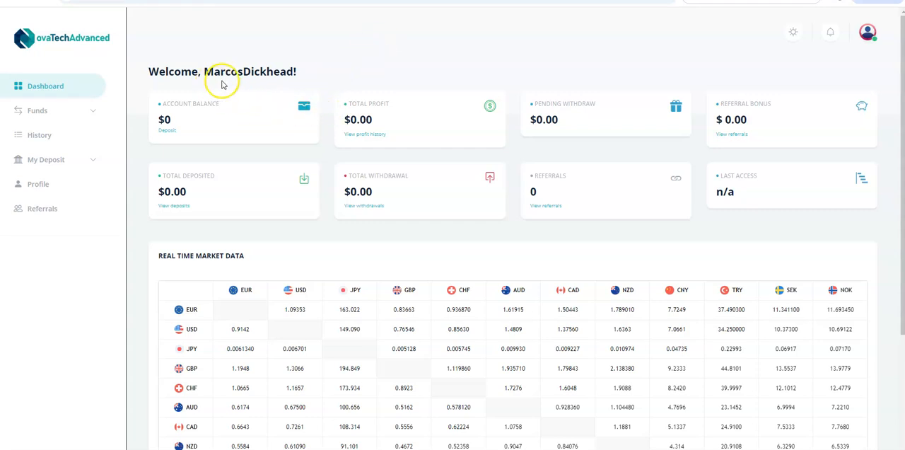
mouse_move(296, 92)
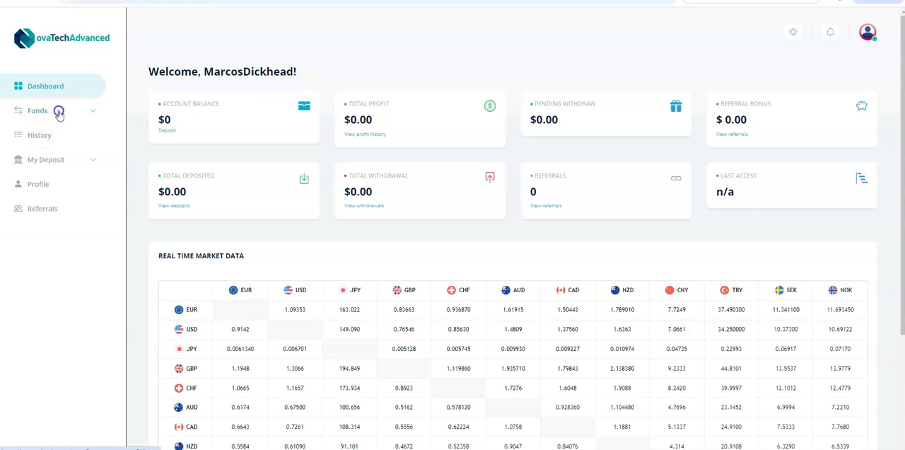
Expand Funds in the sidebar to reveal deposit and withdrawal options, checking the market table.
left_click(37, 111)
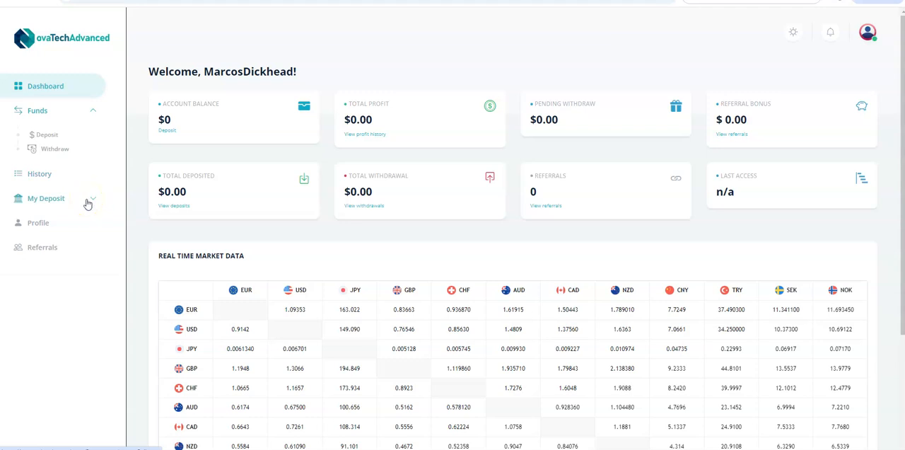
scroll("down", 3)
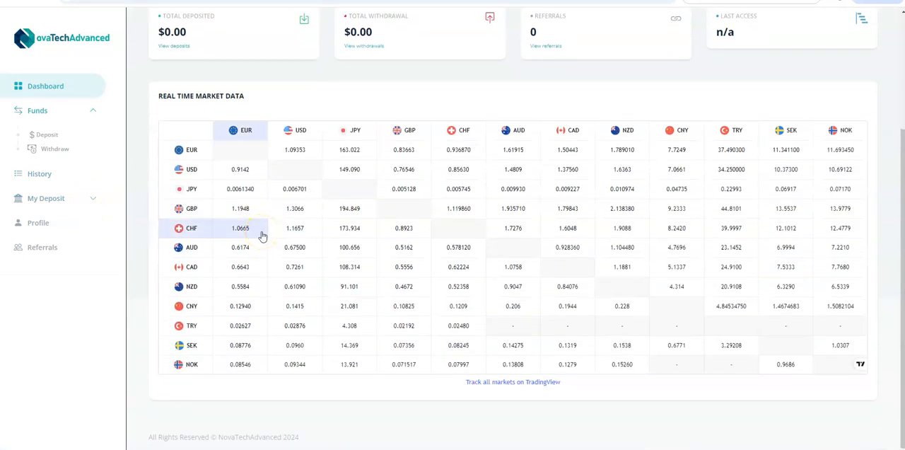
scroll("up", 3)
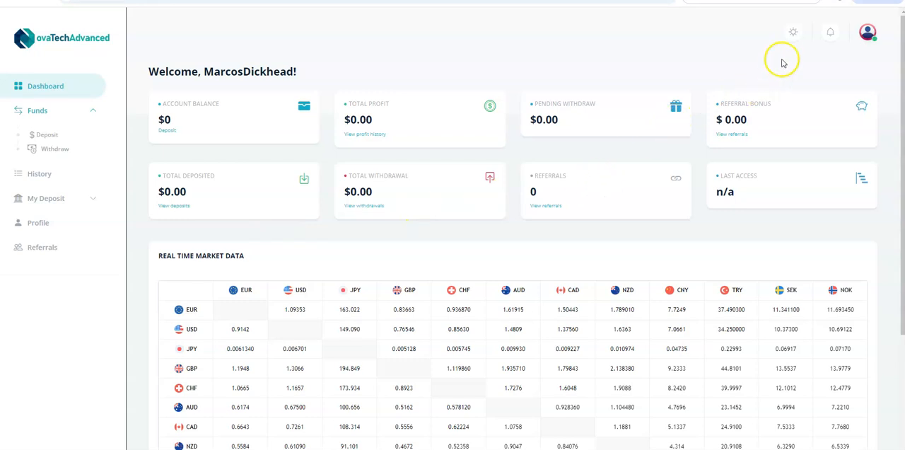
left_click(792, 31)
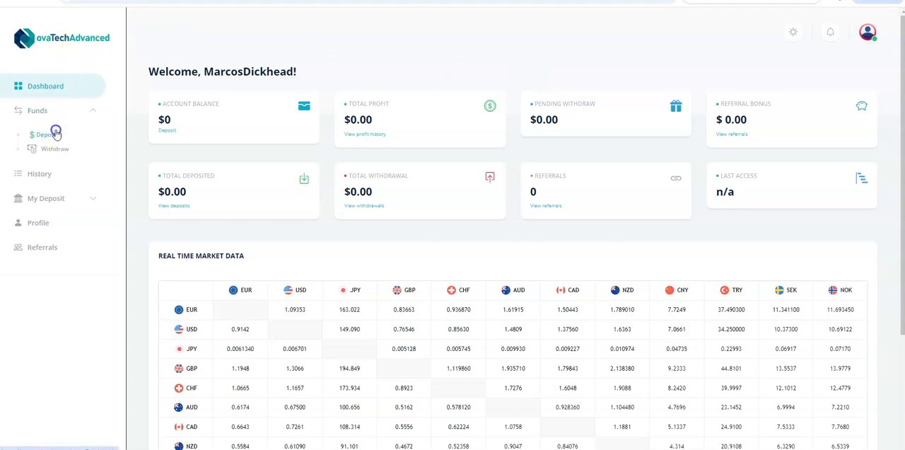
left_click(47, 135)
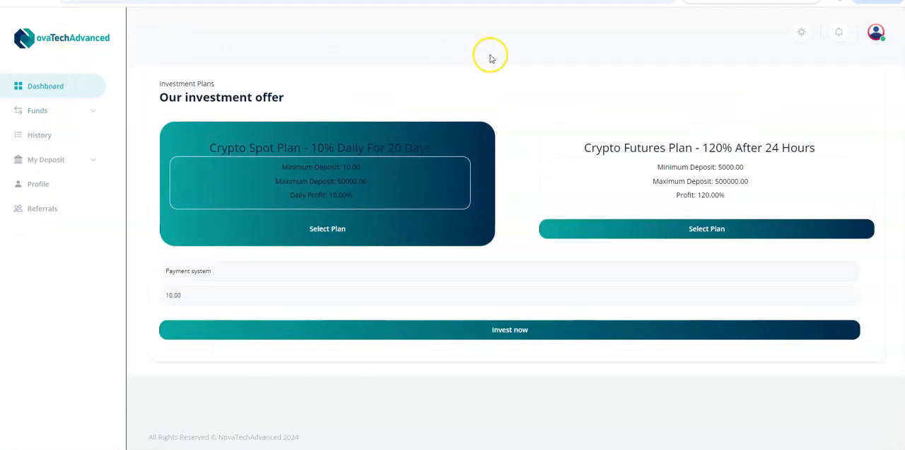
mouse_move(276, 127)
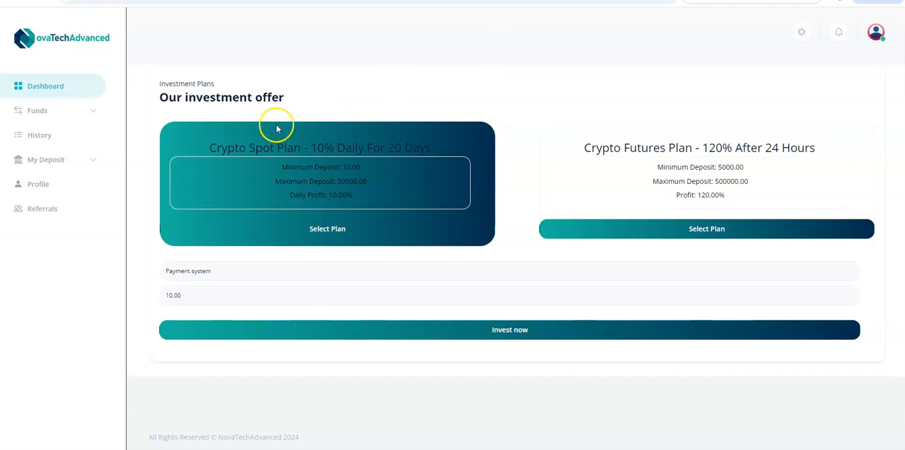
mouse_move(264, 159)
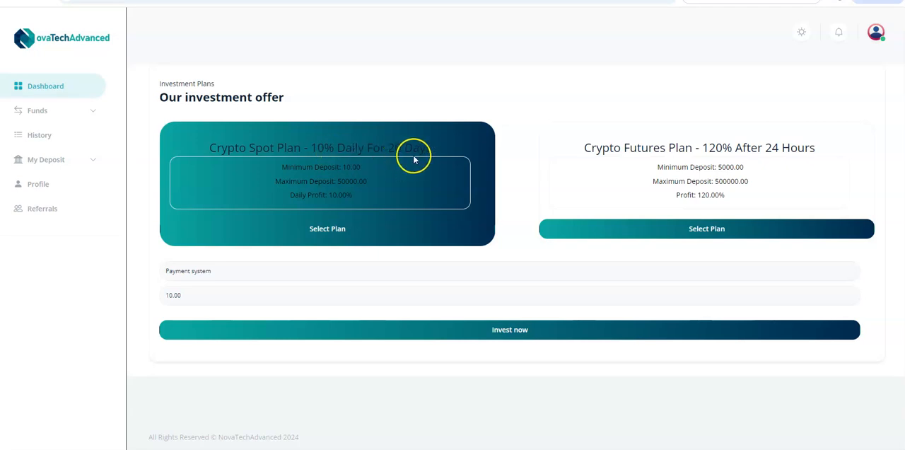
mouse_move(662, 185)
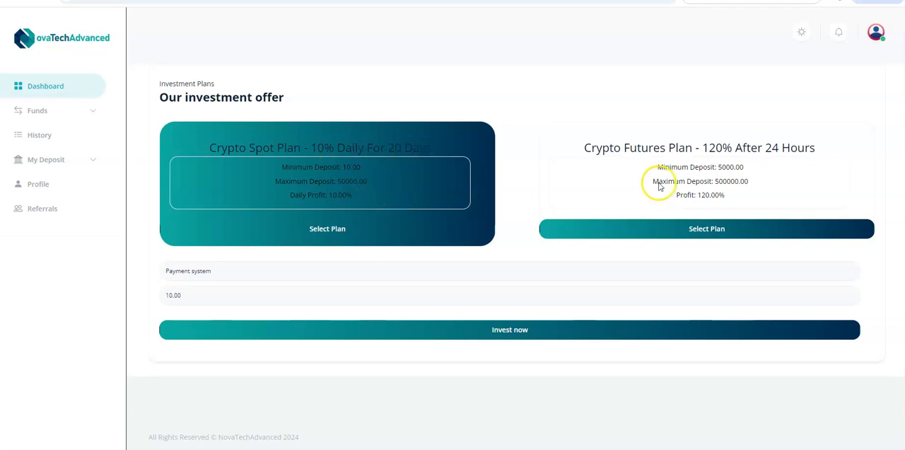
mouse_move(664, 161)
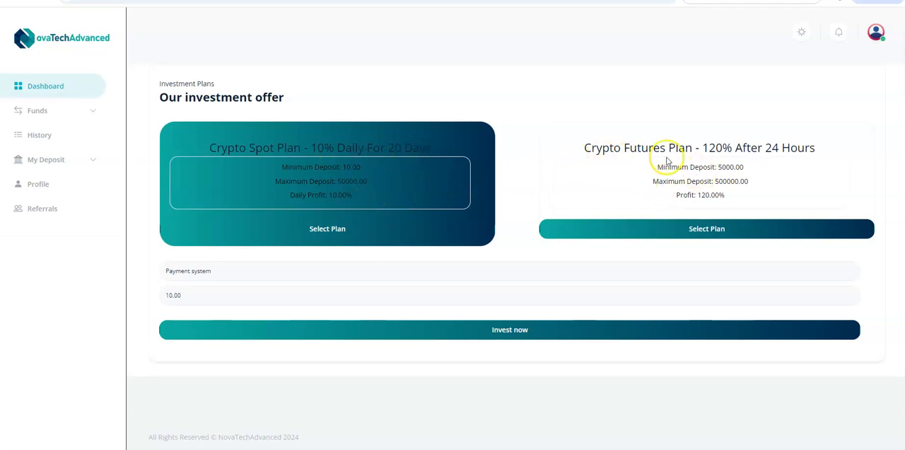
mouse_move(704, 160)
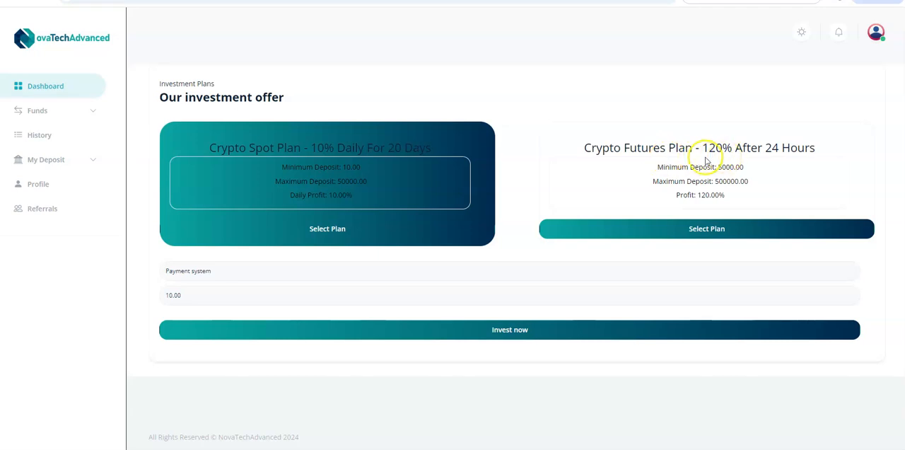
mouse_move(778, 162)
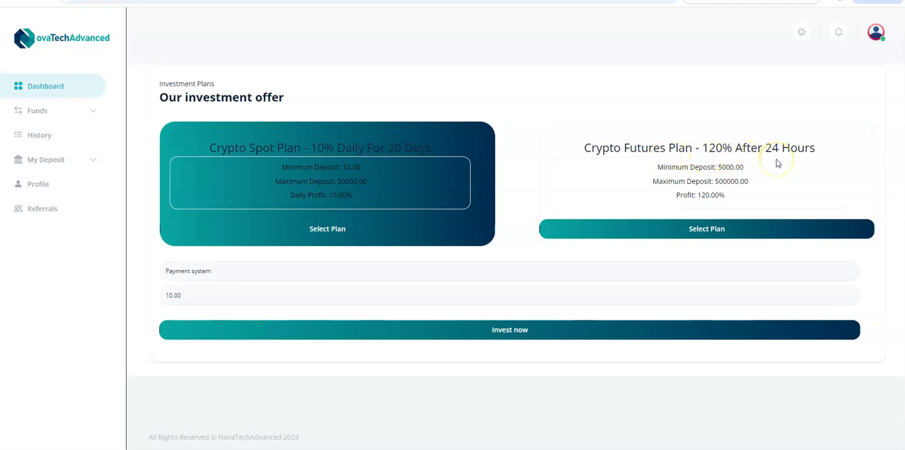
mouse_move(777, 162)
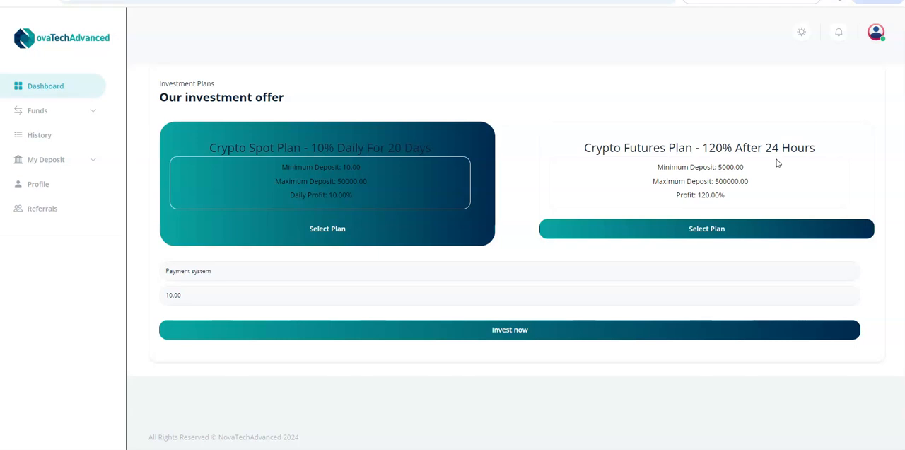
mouse_move(781, 166)
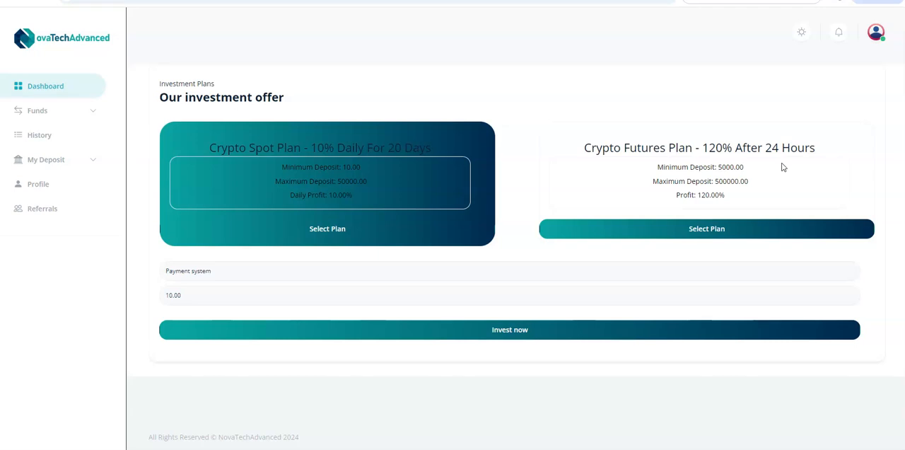
mouse_move(787, 168)
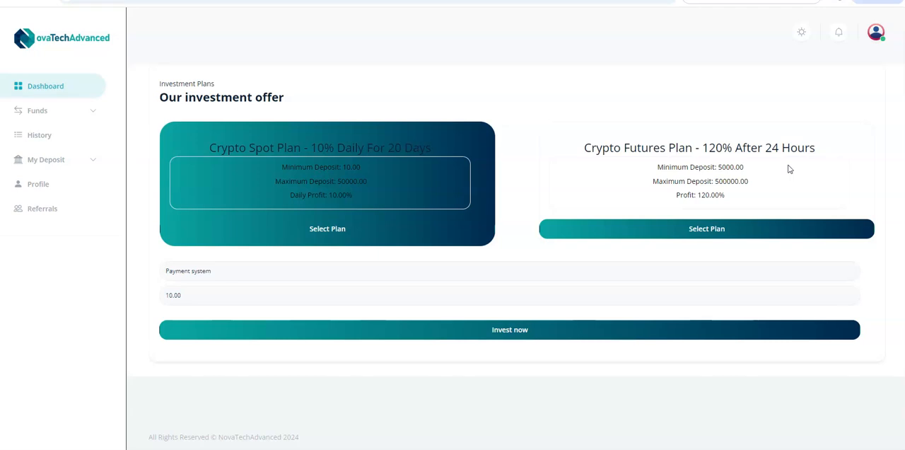
Open the Payment system dropdown listing Bitcoin, Litecoin, Ethereum, Tether and others.
left_click(347, 271)
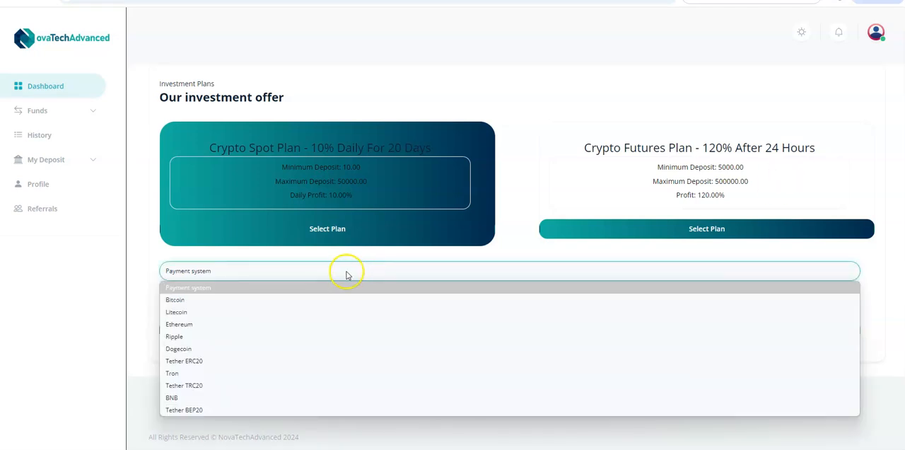
mouse_move(357, 254)
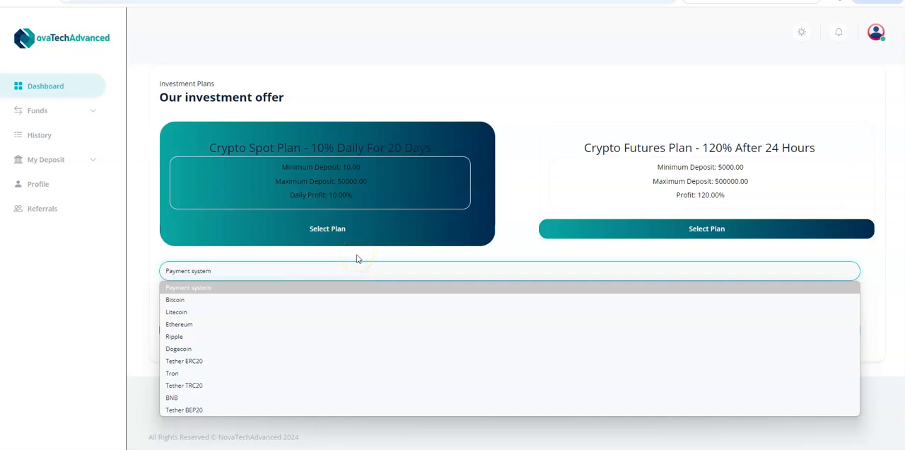
mouse_move(354, 253)
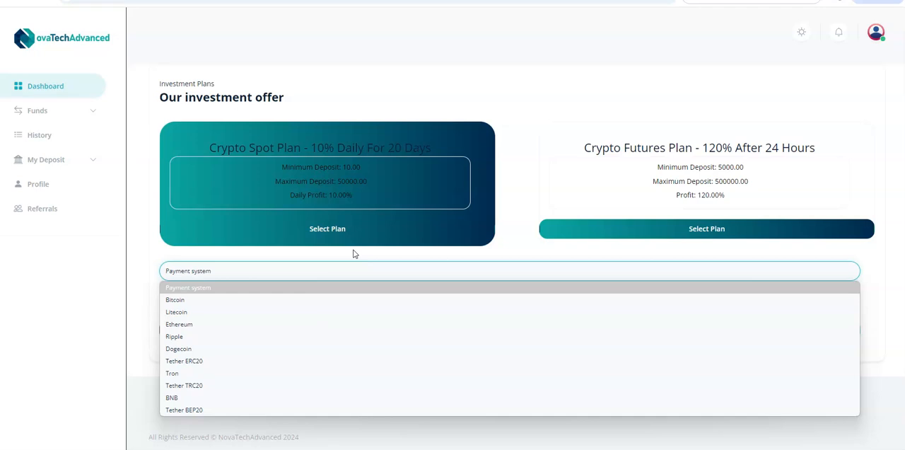
mouse_move(367, 254)
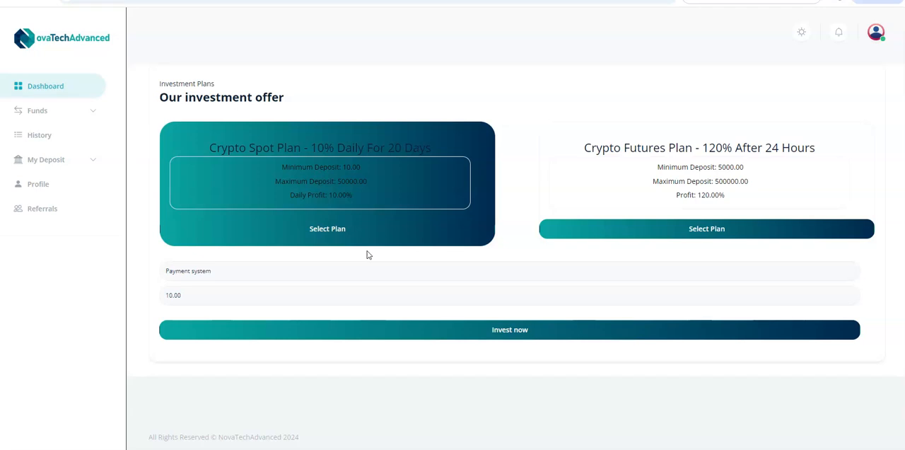
mouse_move(372, 254)
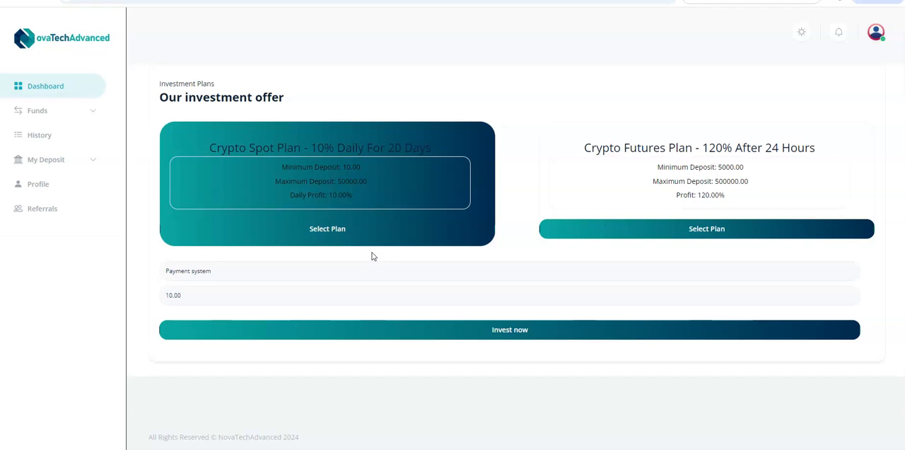
mouse_move(394, 248)
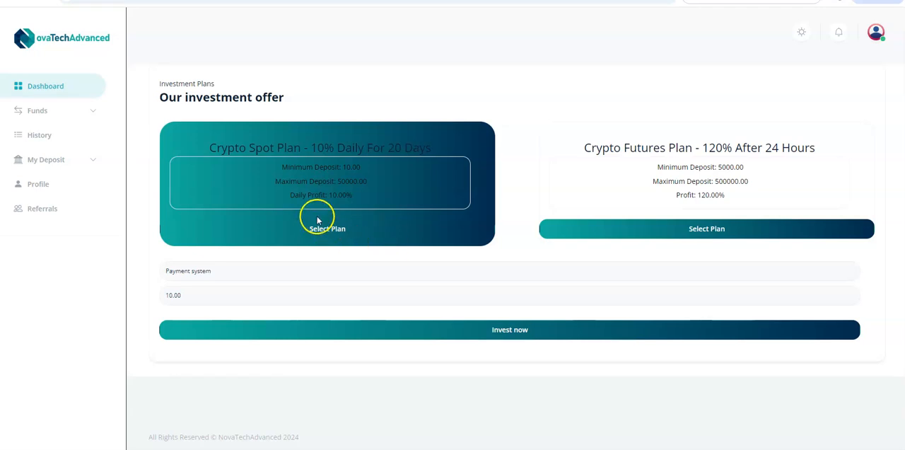
mouse_move(345, 221)
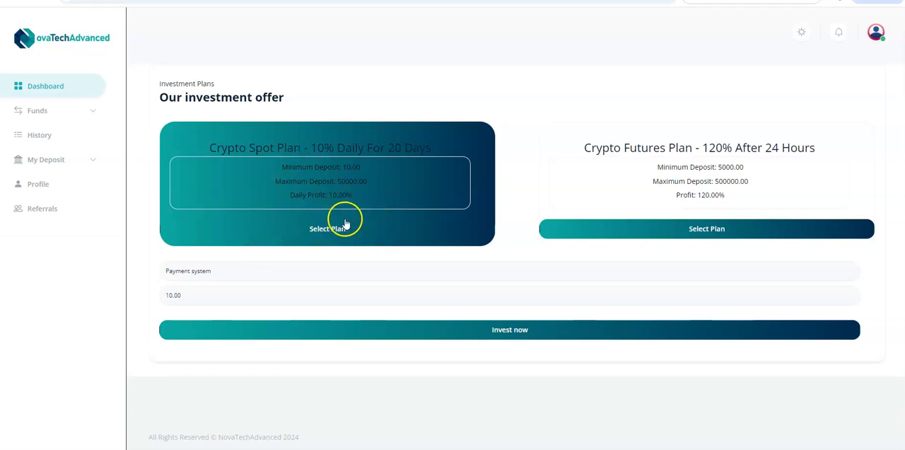
mouse_move(728, 162)
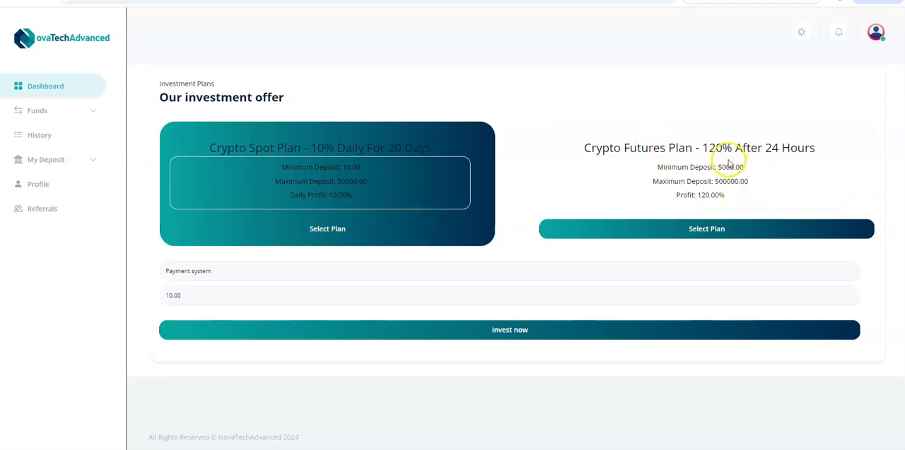
mouse_move(679, 173)
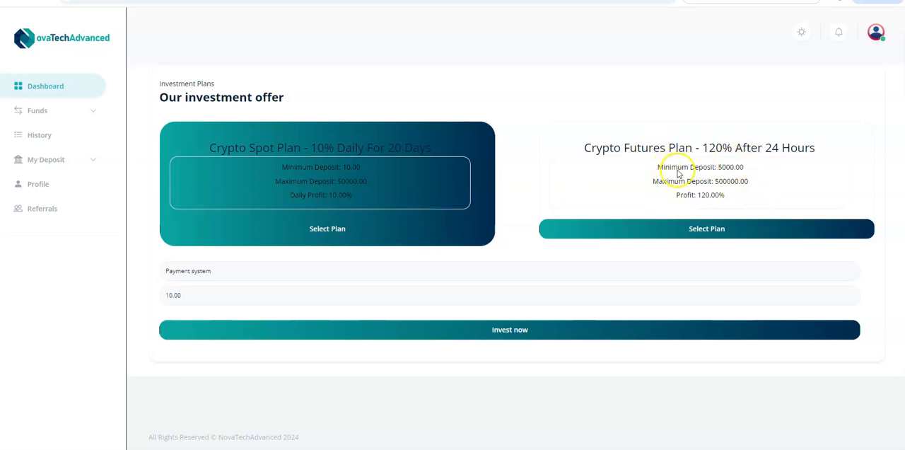
mouse_move(348, 157)
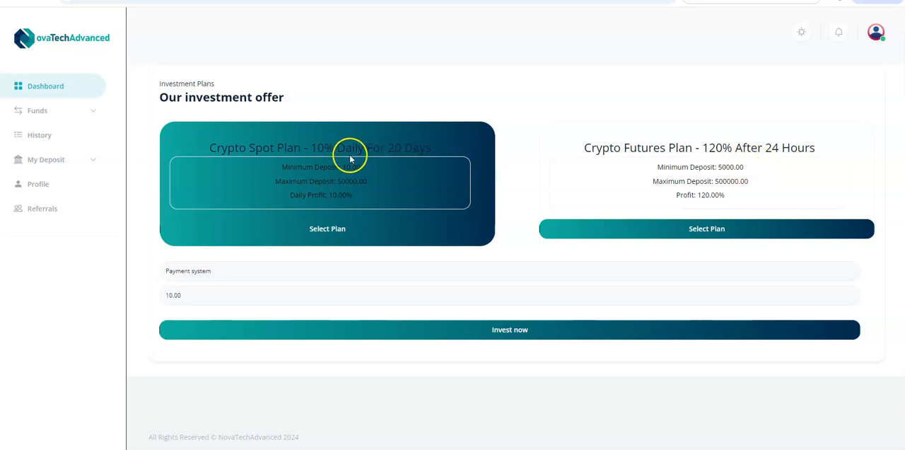
mouse_move(326, 172)
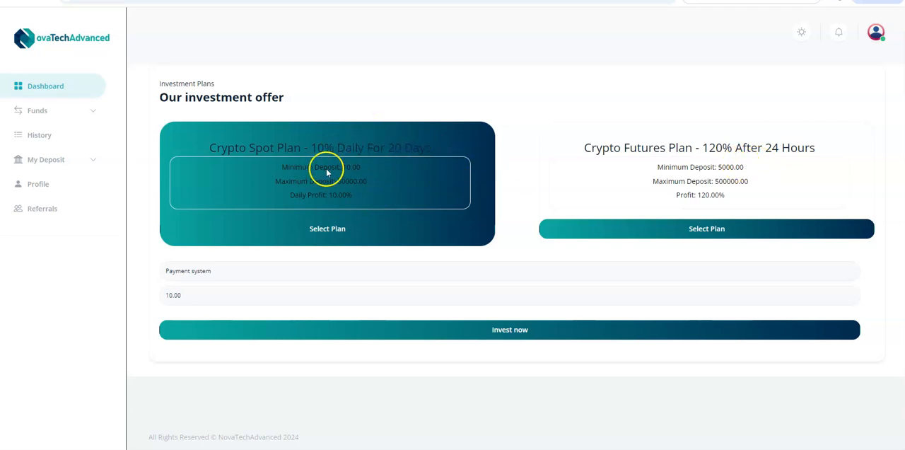
Choose Tether TRC20 as payment system and enter a deposit amount of 500.
left_click(356, 270)
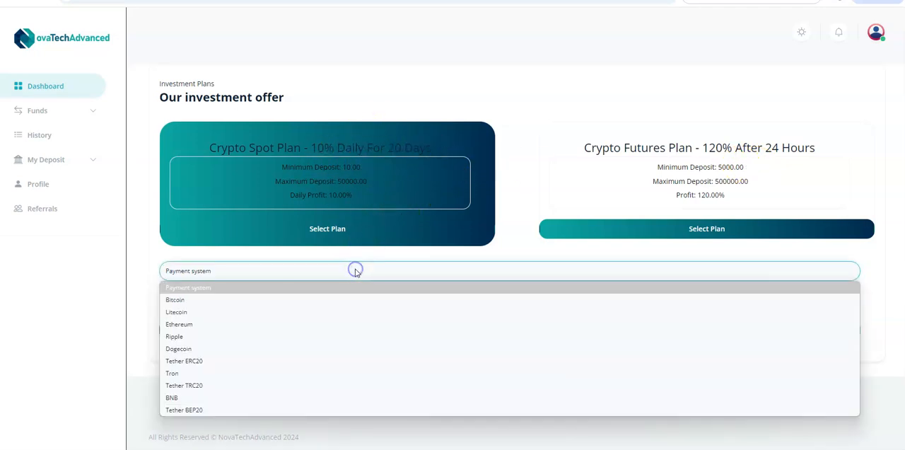
mouse_move(352, 276)
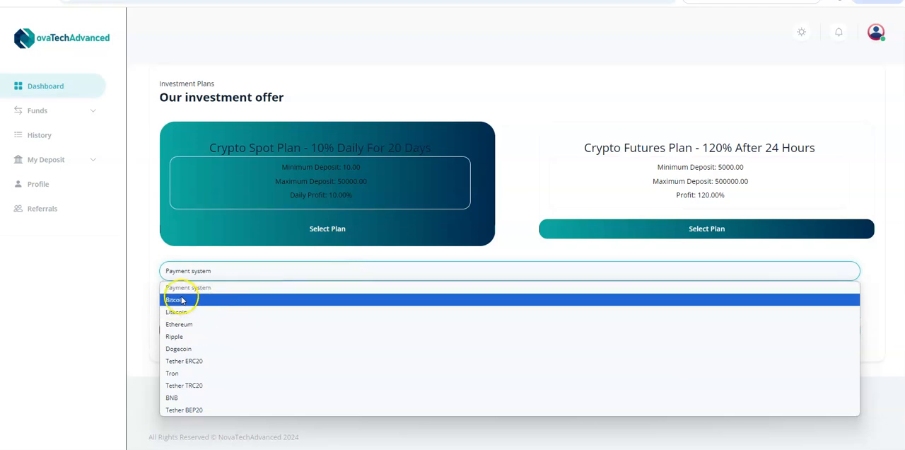
mouse_move(178, 347)
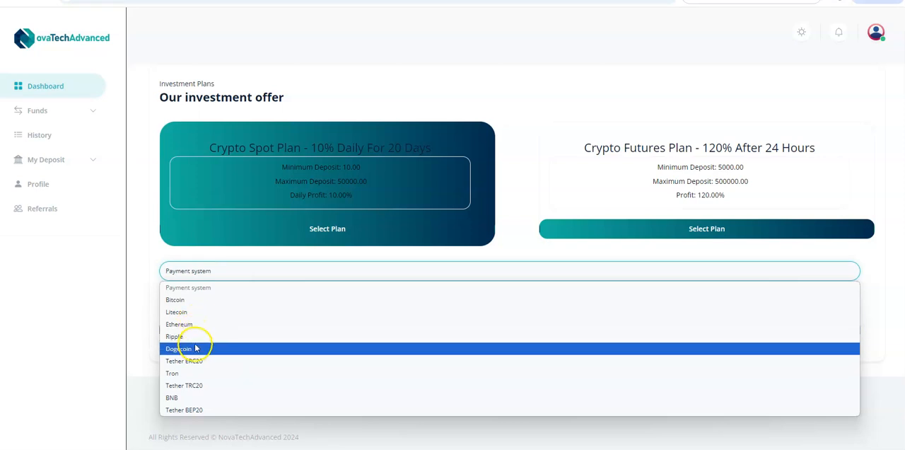
mouse_move(198, 373)
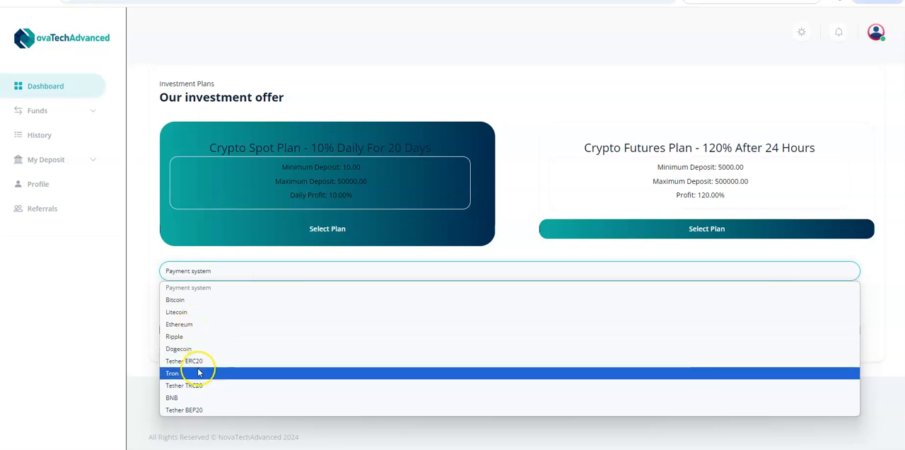
mouse_move(205, 398)
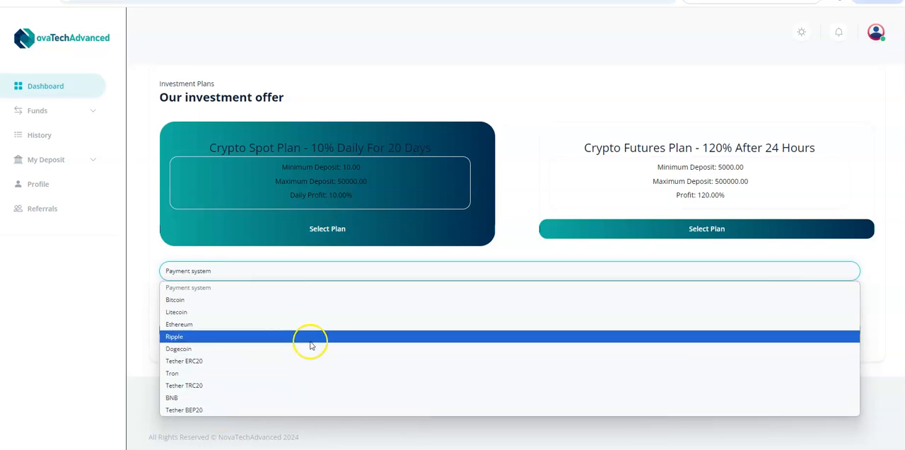
left_click(184, 384)
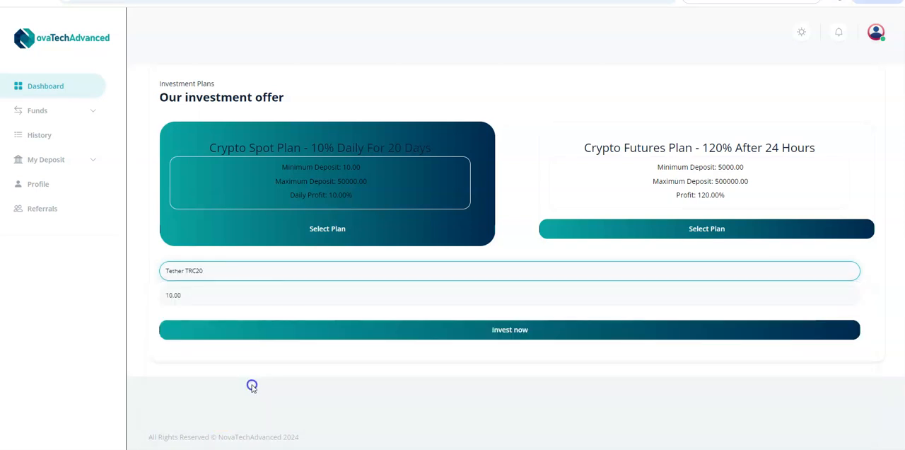
left_click(212, 295)
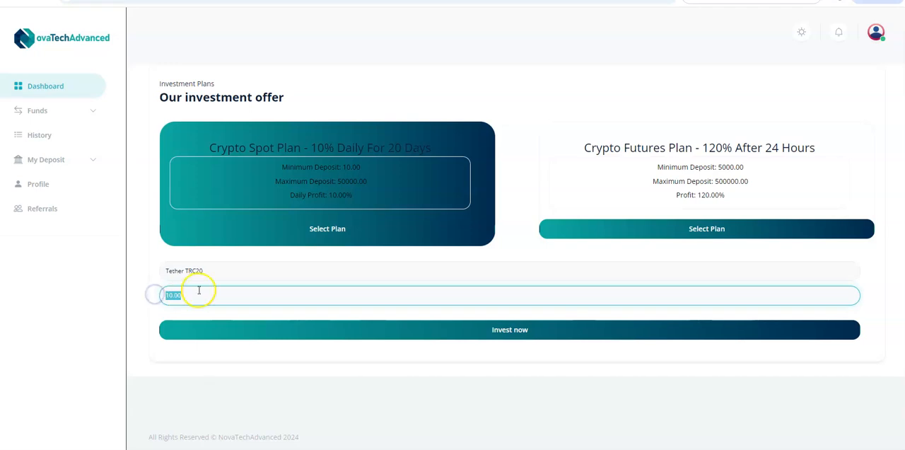
type("500")
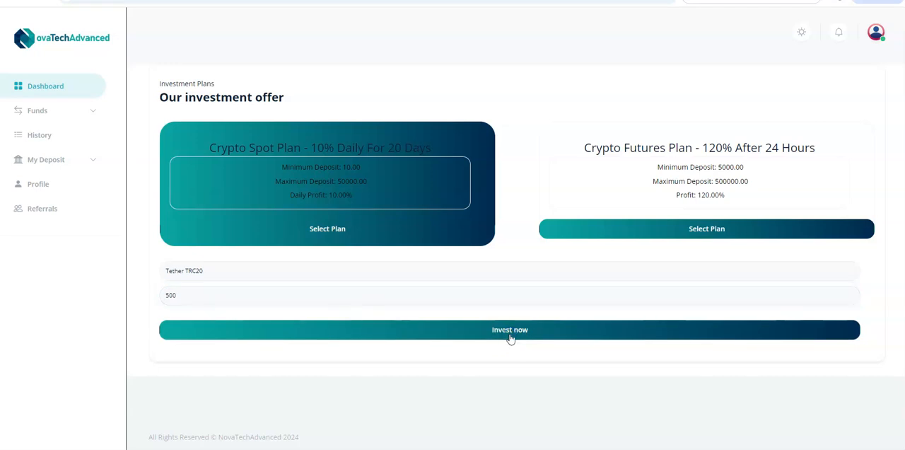
Invest $500 and scroll the confirmation to the USDT TRC20 wallet QR code and order status.
left_click(509, 329)
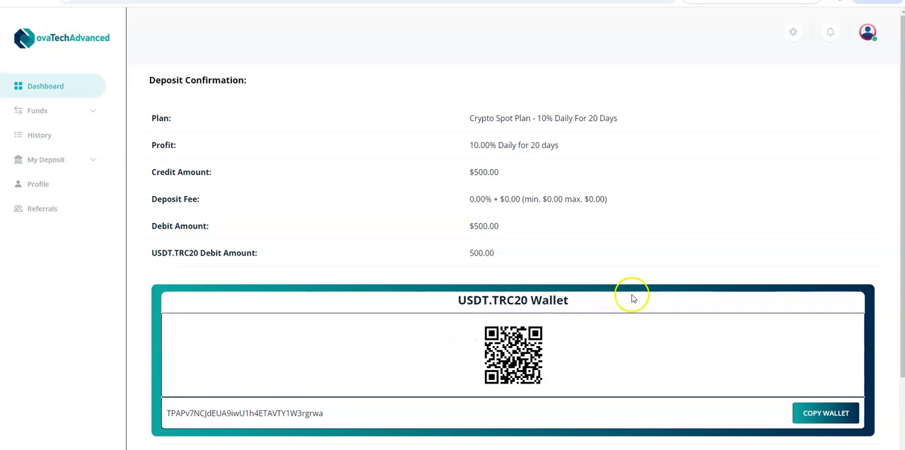
scroll("down", 3)
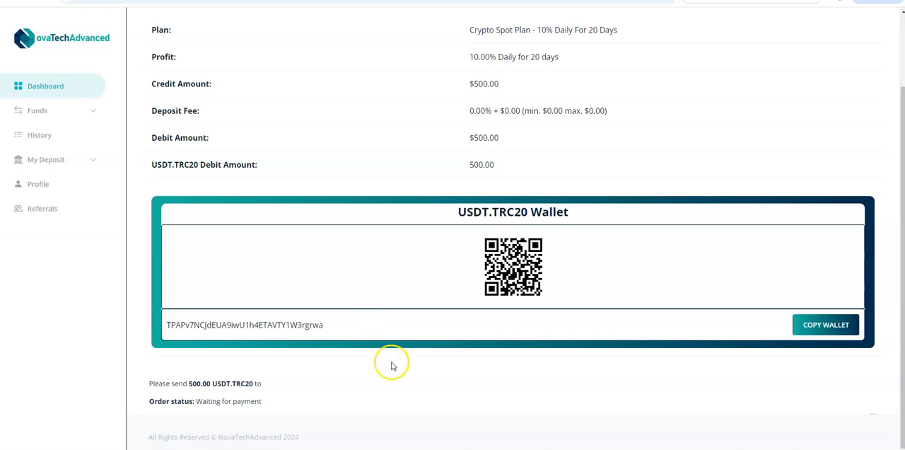
mouse_move(381, 365)
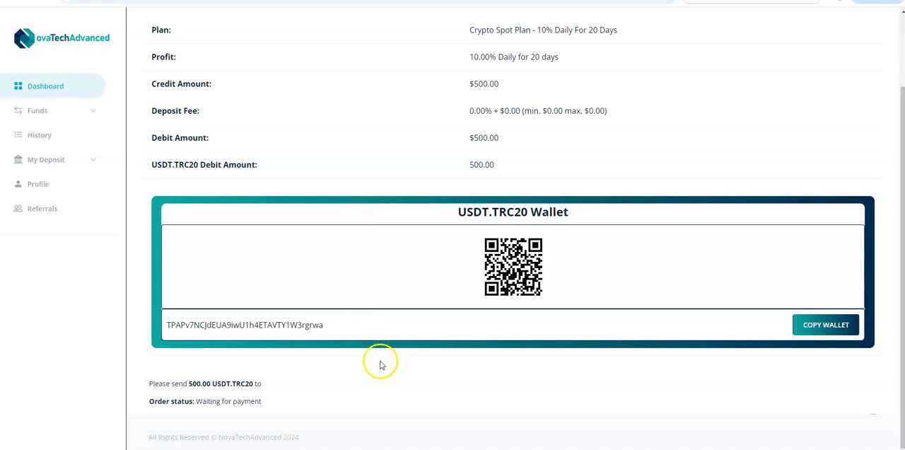
mouse_move(79, 373)
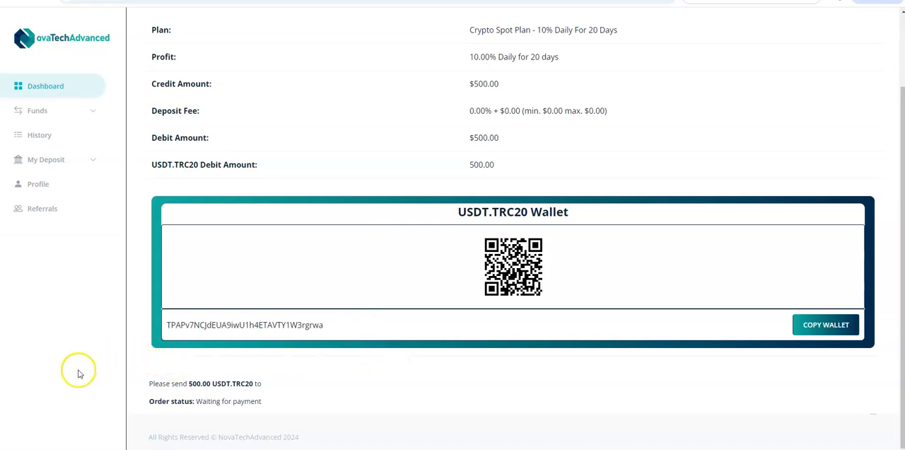